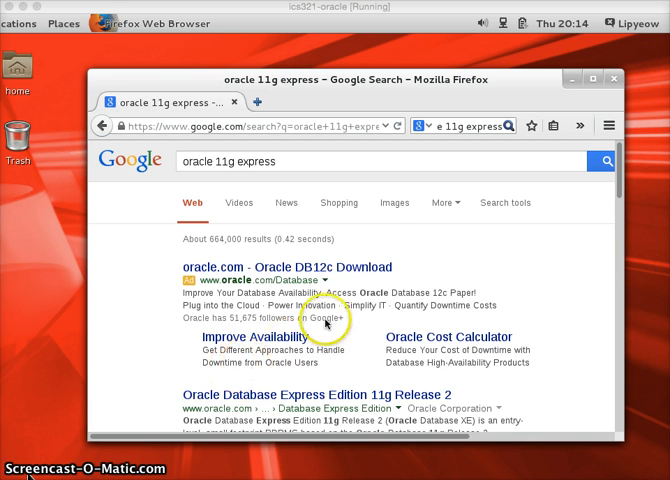
pyautogui.moveTo(442, 228)
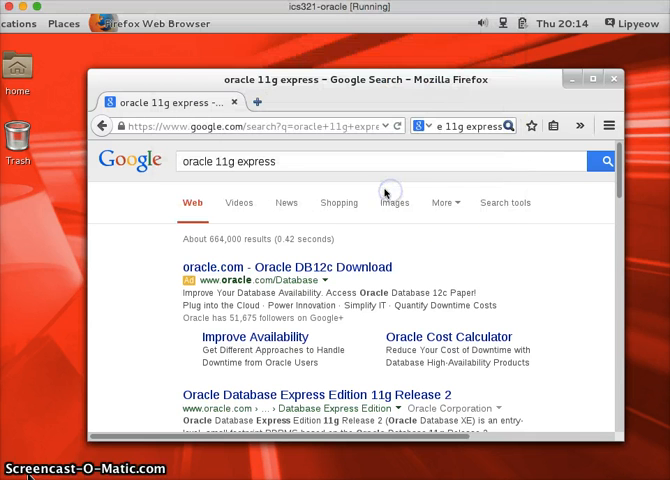
pyautogui.moveTo(103, 74)
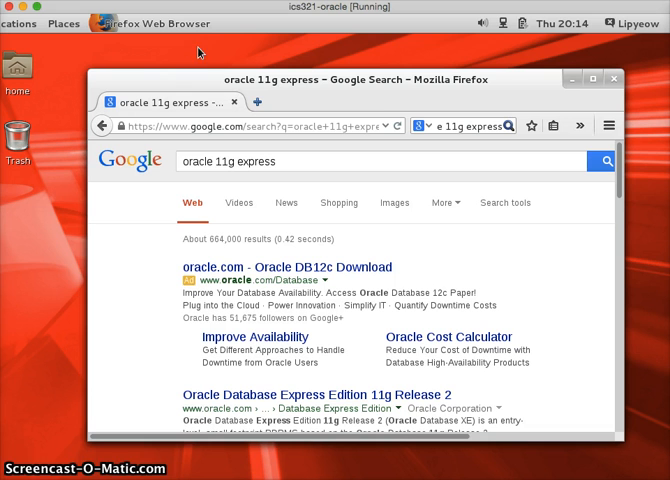
pyautogui.moveTo(300, 177)
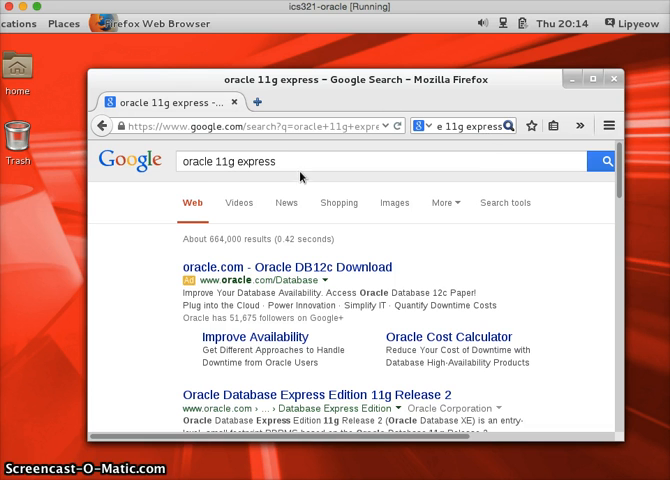
# Open the Express Edition 11g Release 2 download page and accept the license agreement
pyautogui.click(300, 161)
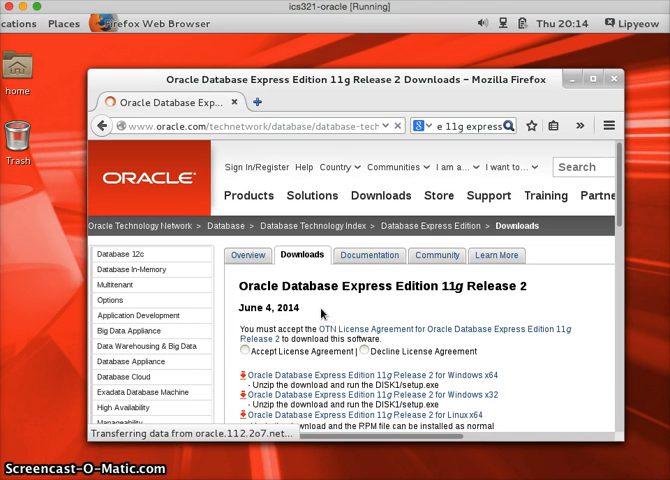
pyautogui.click(245, 355)
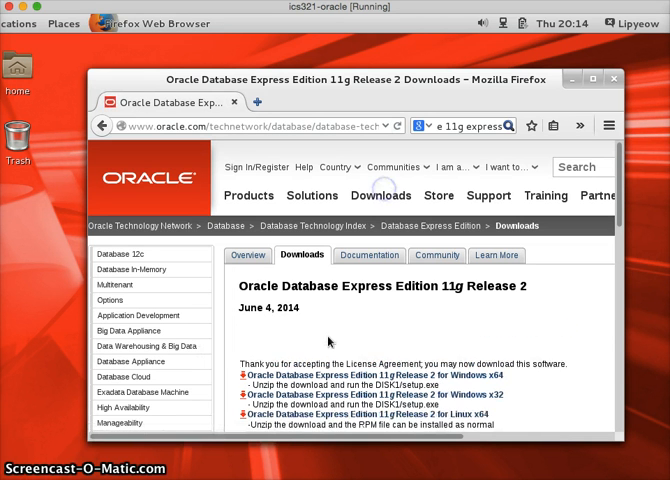
pyautogui.scroll(-3)
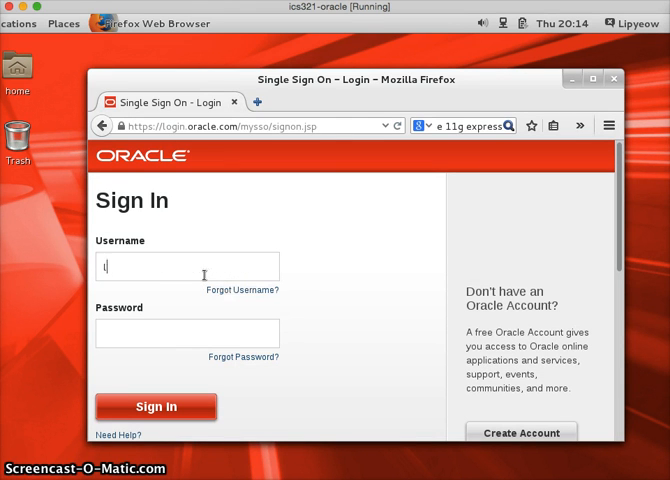
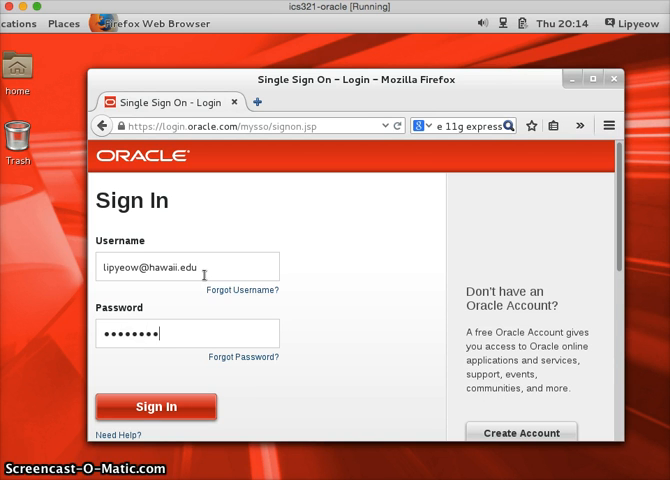
# Sign in as lipyeow and save the oracle-xe-11.2.0-1.0.x86_64.rpm.zip download
pyautogui.click(143, 406)
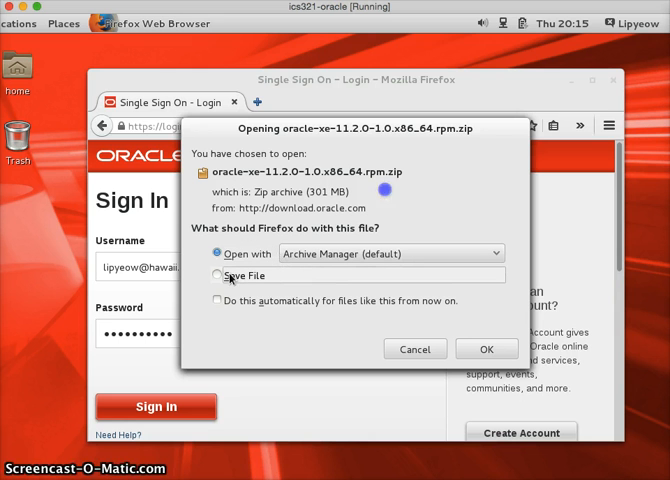
pyautogui.click(216, 276)
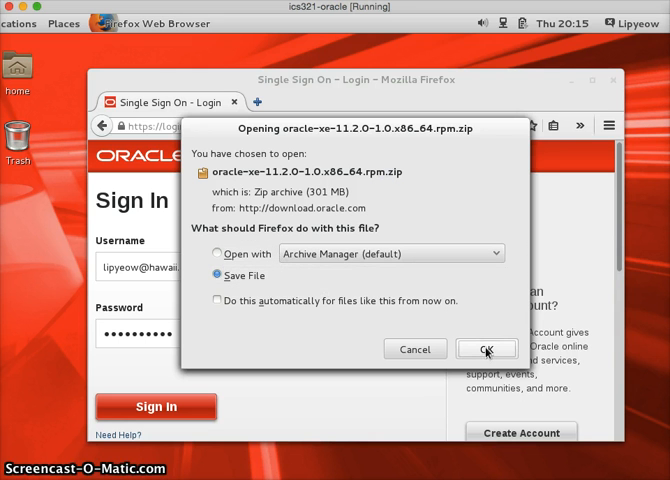
pyautogui.click(486, 349)
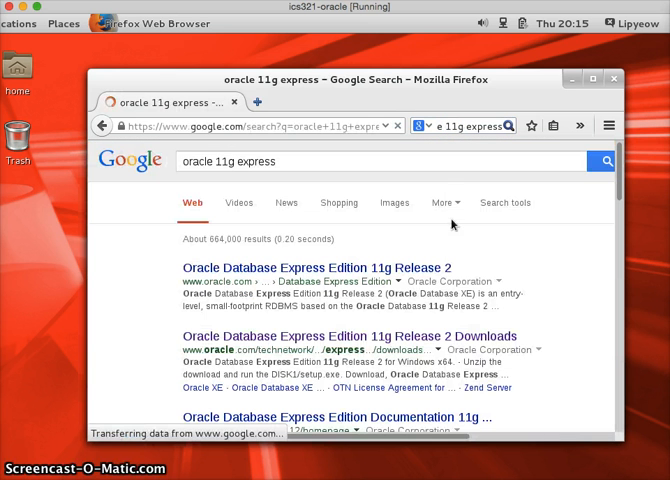
# Open the Express Edition documentation result and its XE 11g Release 2 (11.2) library link
pyautogui.click(347, 335)
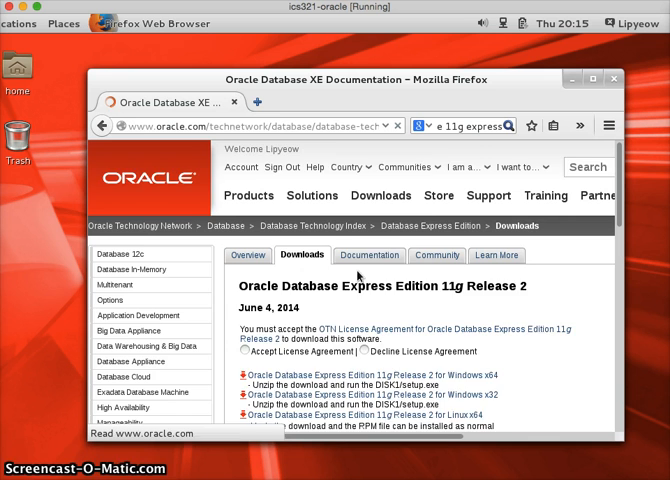
pyautogui.click(368, 255)
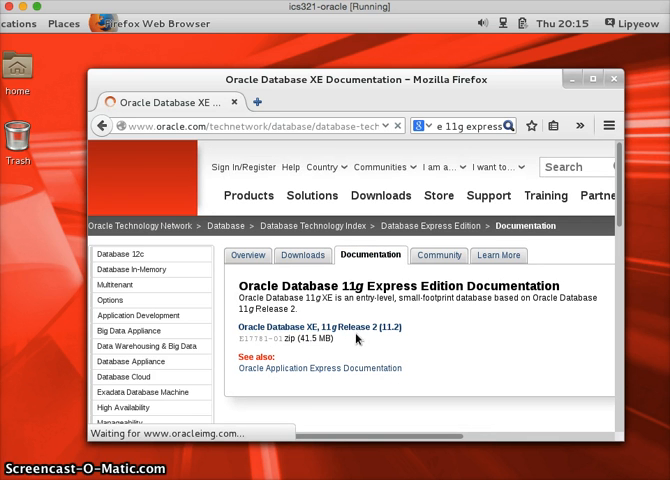
pyautogui.click(330, 327)
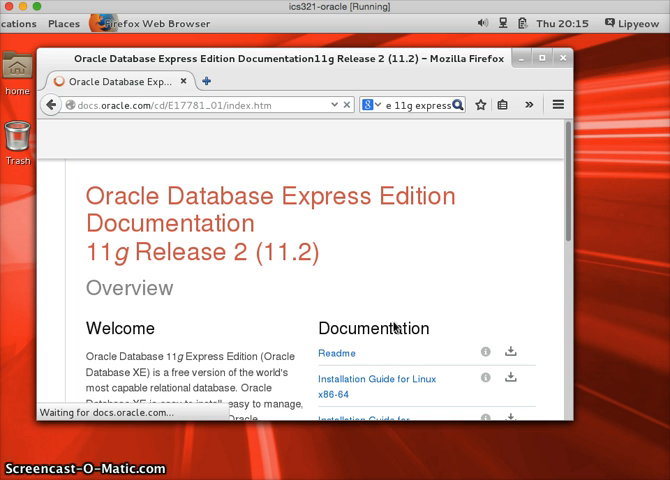
# Open the 'Installation Guide for Linux x86-64' from the documentation list
pyautogui.scroll(-3)
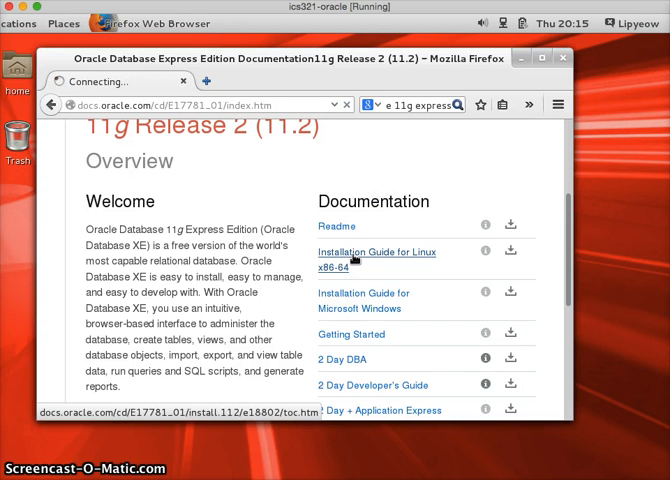
pyautogui.click(378, 252)
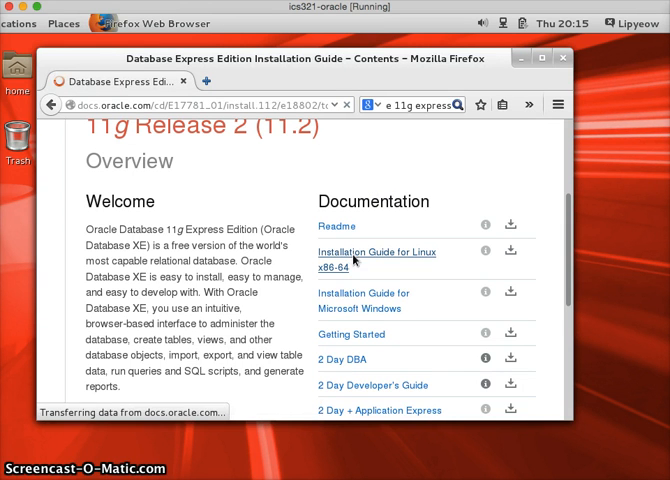
pyautogui.click(378, 251)
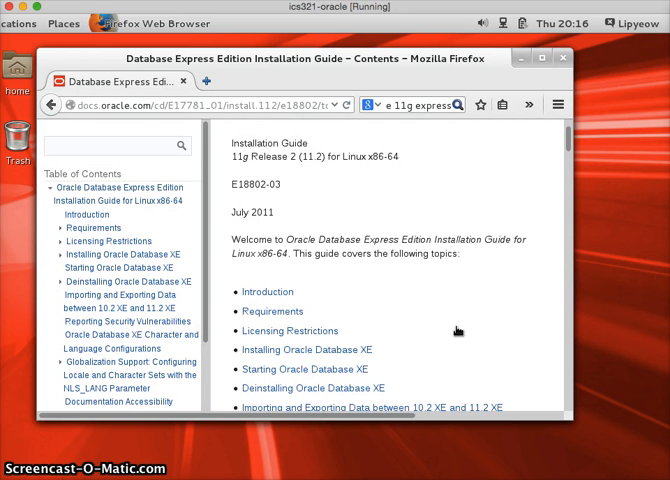
# Jump to 'Installing Oracle Database XE' and scroll through section 4.1
pyautogui.scroll(-3)
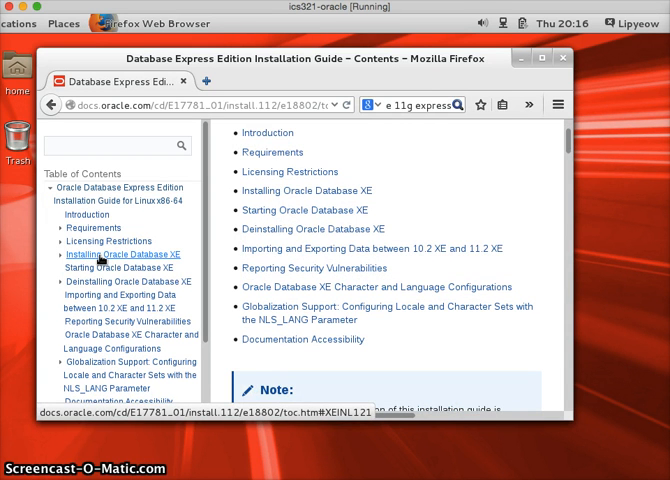
pyautogui.click(111, 255)
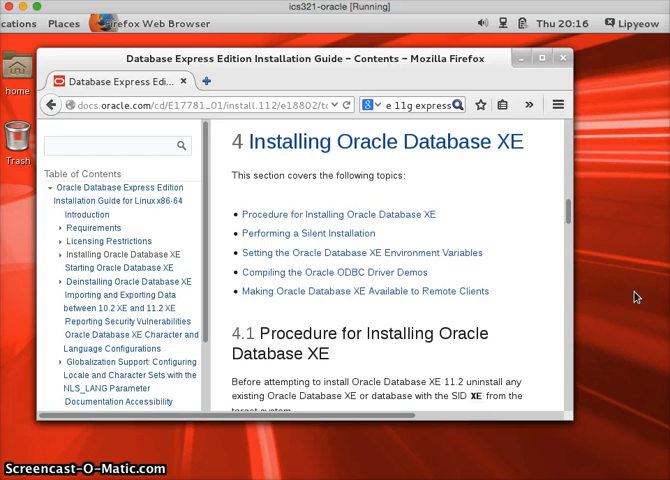
pyautogui.scroll(-3)
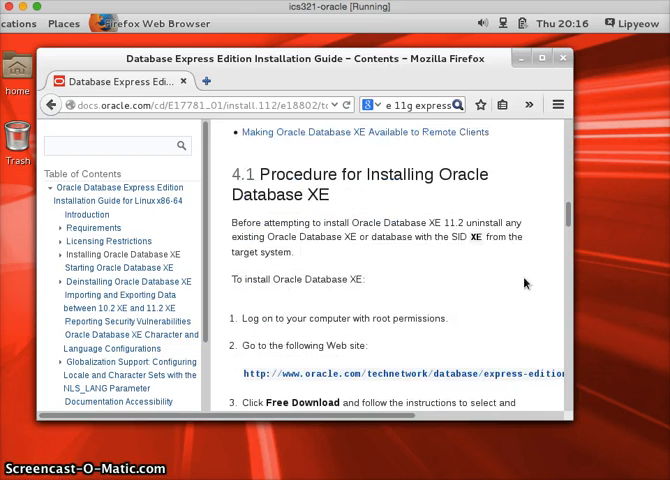
pyautogui.scroll(-3)
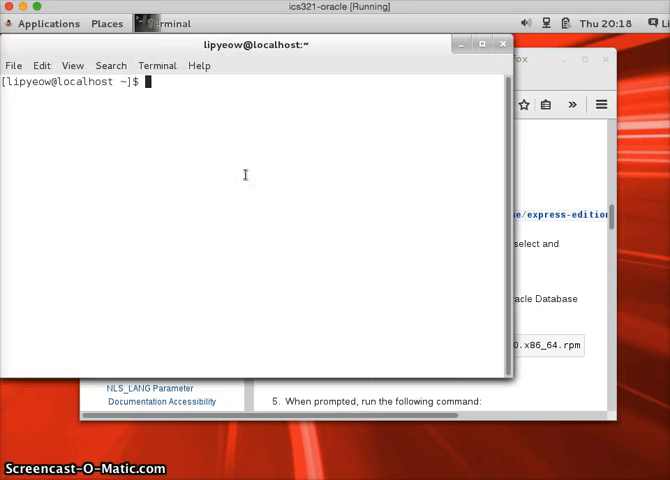
# Change into Downloads and unzip oracle-xe-11.2.0-1.0.x86_64.rpm.zip
pyautogui.click(386, 194)
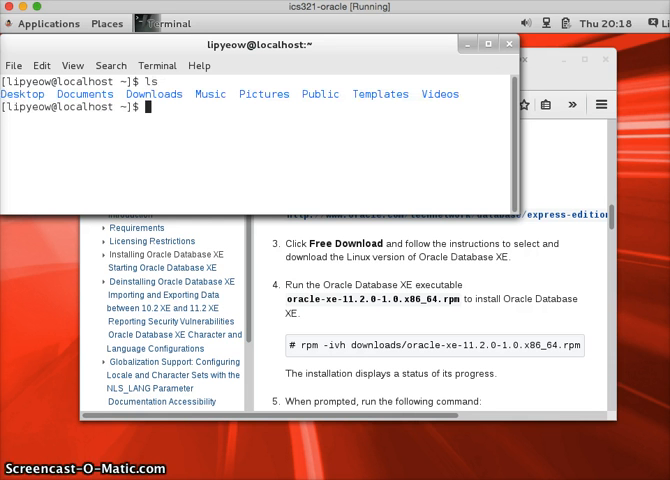
pyautogui.write('cd')
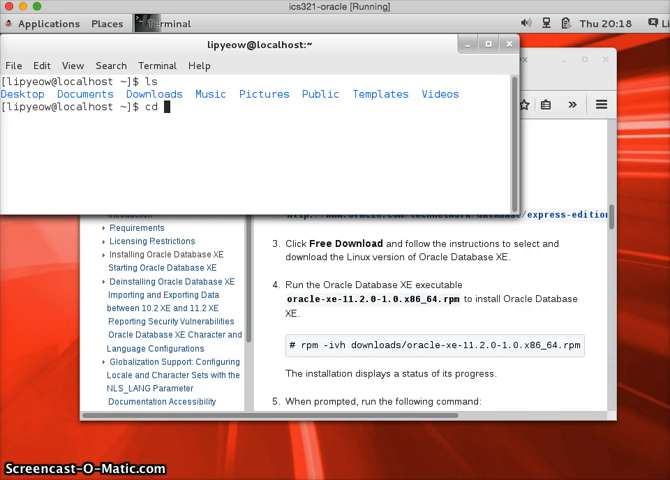
pyautogui.write('Downloads/')
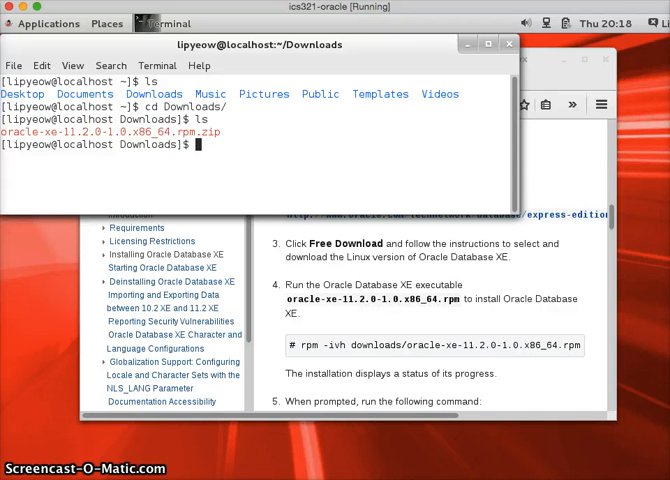
pyautogui.write('unzi')
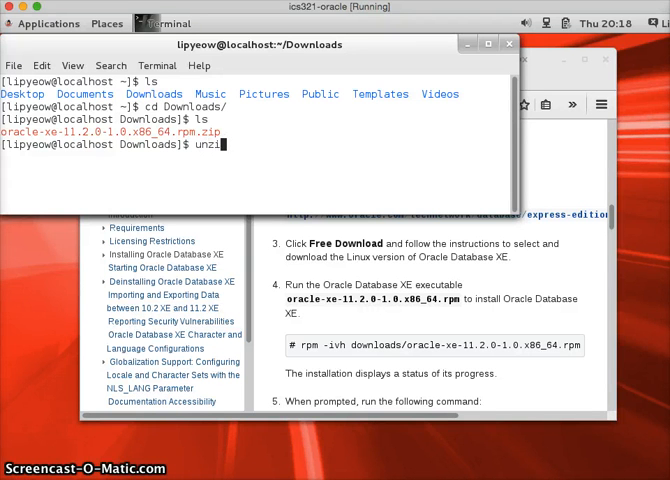
pyautogui.write('or')
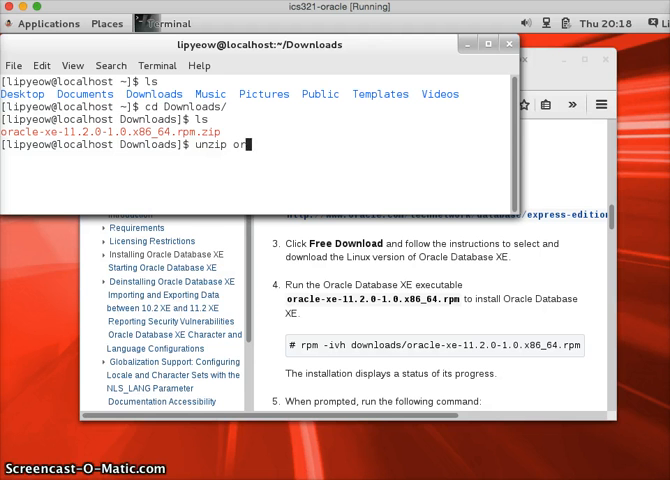
pyautogui.press('Return')
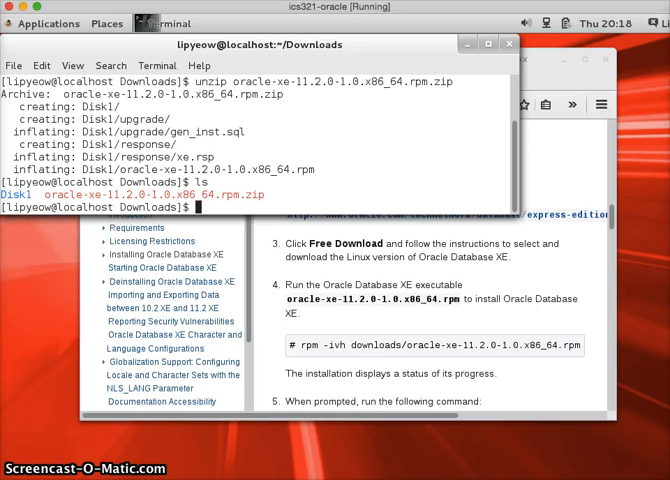
# Enter Disk1 and run rpm -ivh oracle-xe-11.2.0-1.0.x86_64.rpm
pyautogui.write('cd')
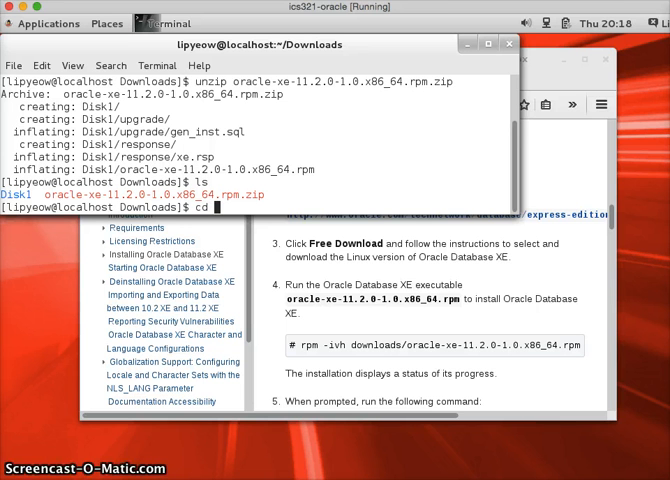
pyautogui.write('Disk1/')
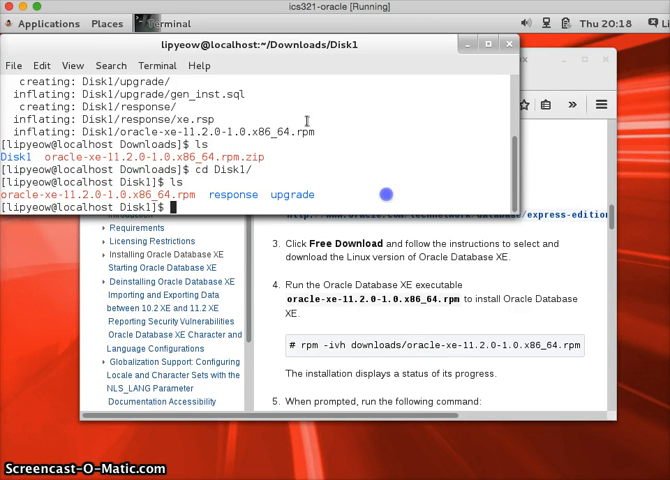
pyautogui.write('rpm')
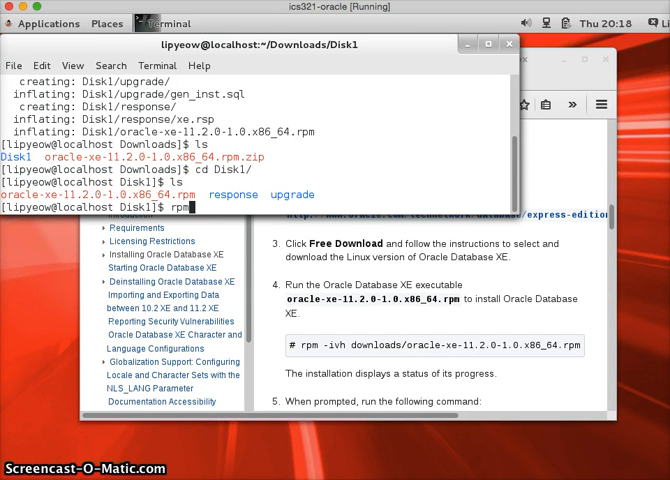
pyautogui.write('-ivh')
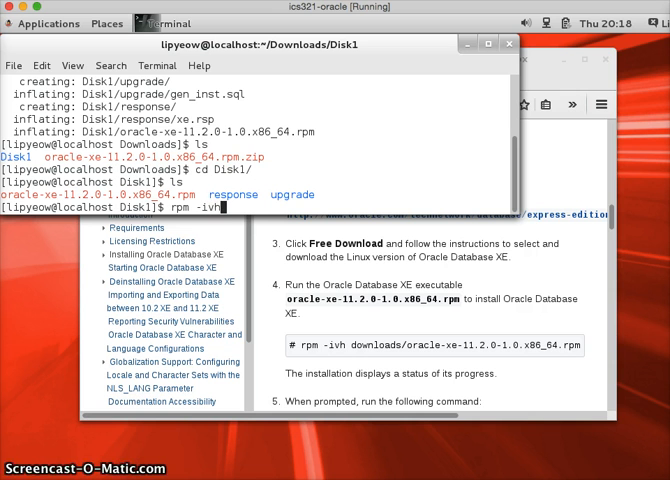
pyautogui.write('oracle-xe-11.2.0-1.0.x86_64.rpm')
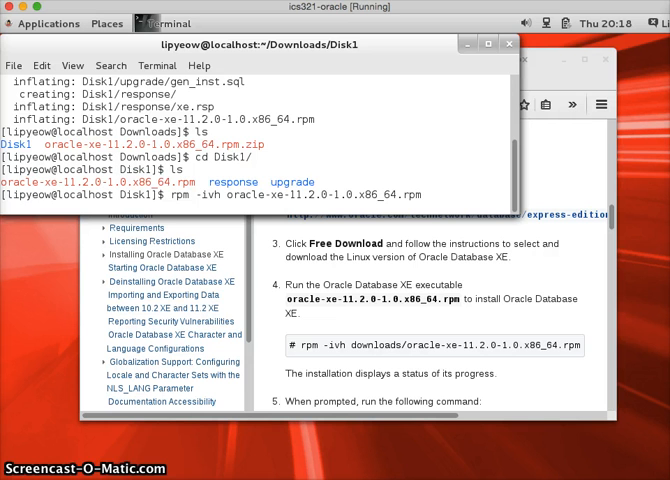
pyautogui.press('Return')
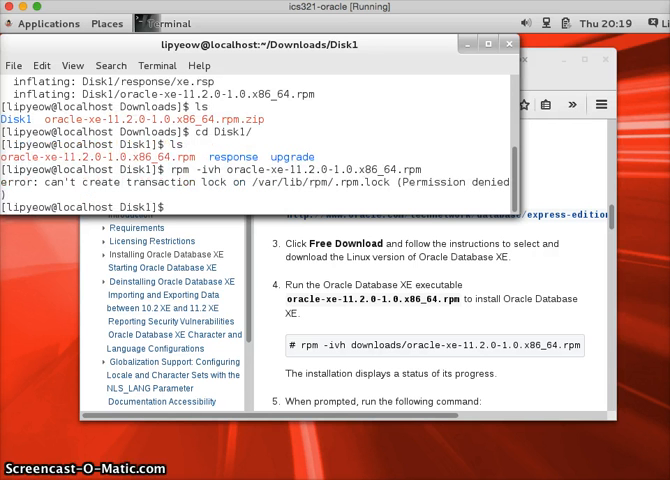
# Rerun rpm -ivh oracle-xe-11.2.0-1.0.x86_64.rpm with sudo and submit the password
pyautogui.write('rpm -ivh oracle-xe-11.2.0-1.0.x86_64.rpm')
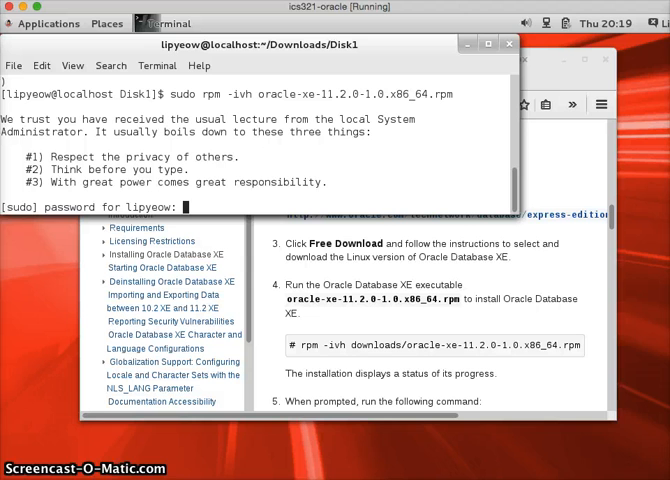
pyautogui.press('Return')
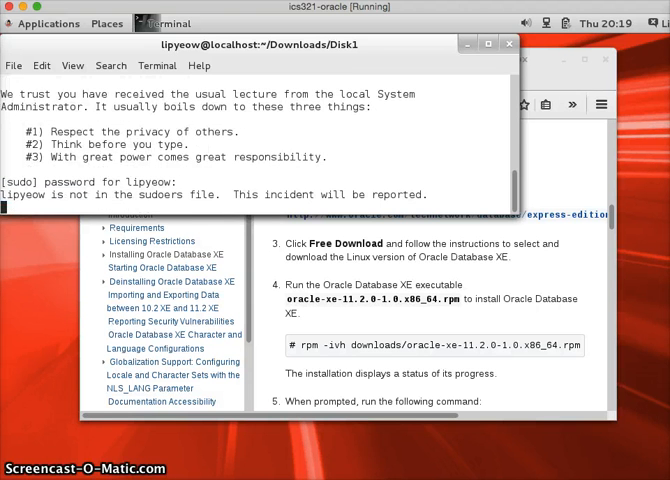
pyautogui.press('Return')
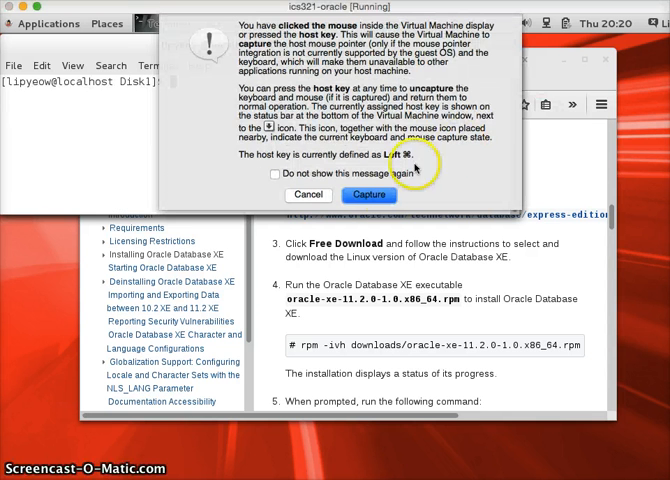
# Accept the VirtualBox prompt to capture keyboard and mouse
pyautogui.click(369, 194)
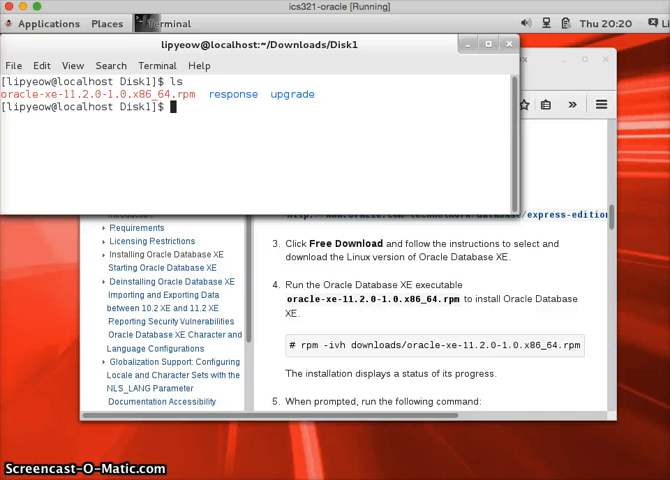
# Run sudo rpm -ivh oracle-xe-11.2.0-1.0.x86_64.rpm and enter the sudo password
pyautogui.write('sudo rpm -ivh oracle-xe-11.2.0-1.0.x86_64.rpm')
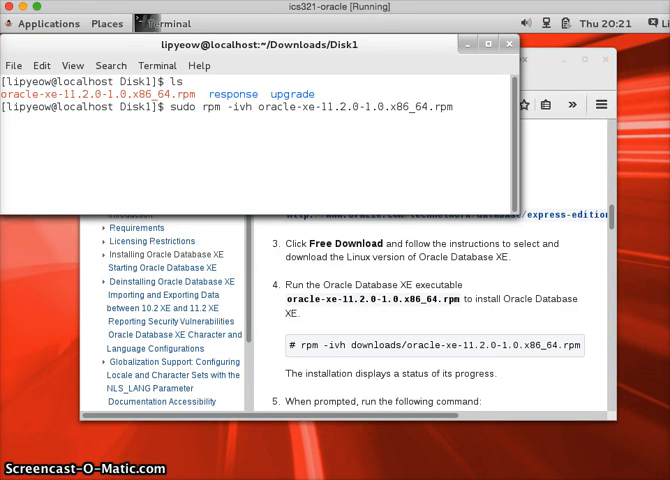
pyautogui.press('Return')
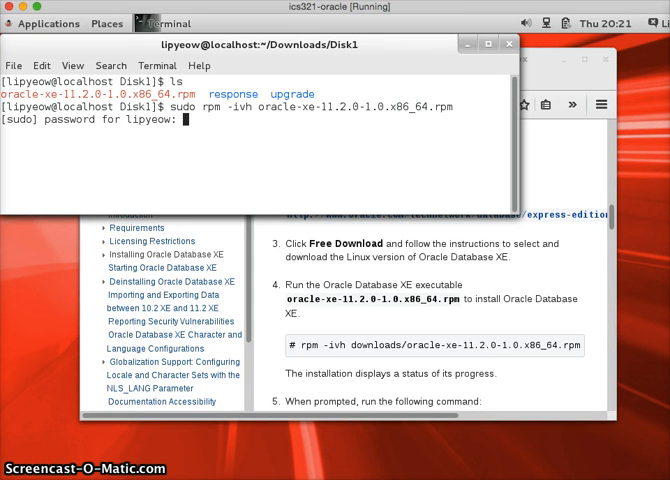
pyautogui.press('Return')
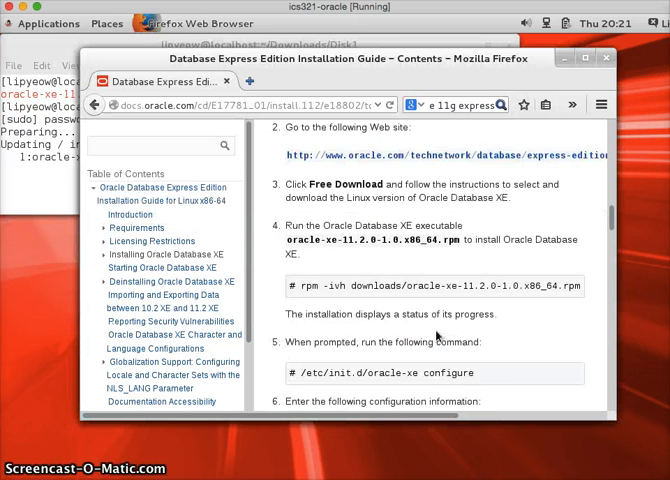
# Scroll the guide through sections 4.2 and 4.3 to the environment variables instructions
pyautogui.scroll(-3)
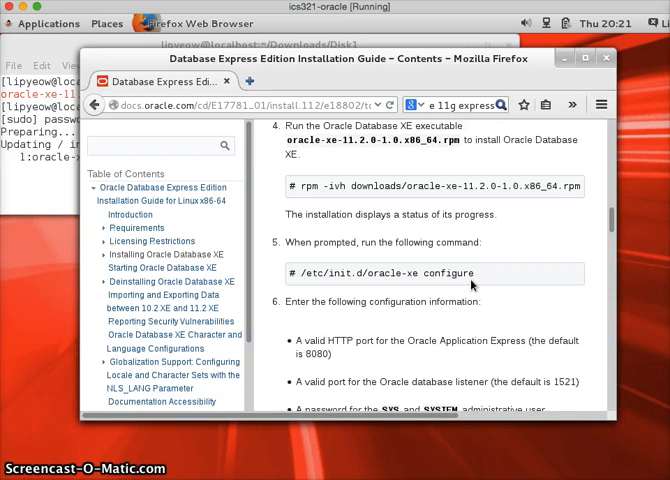
pyautogui.scroll(-3)
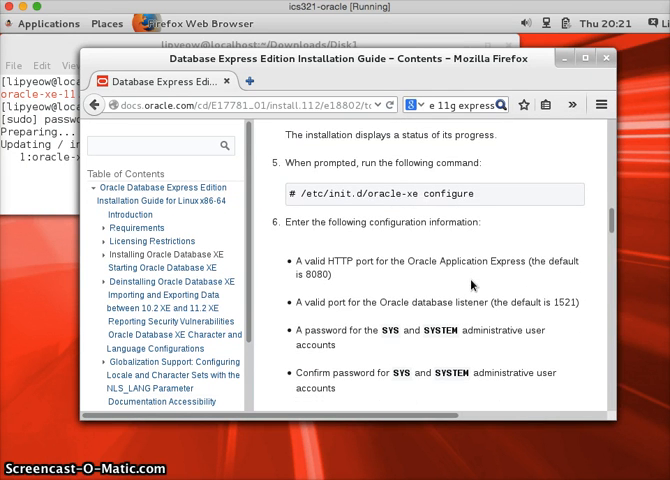
pyautogui.scroll(-3)
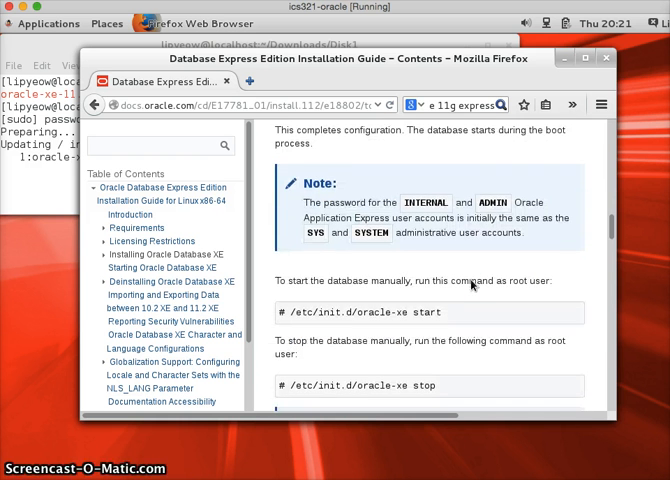
pyautogui.scroll(-3)
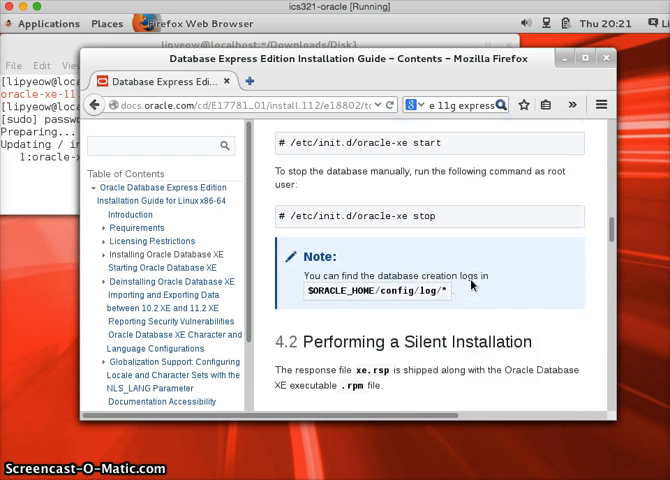
pyautogui.scroll(-3)
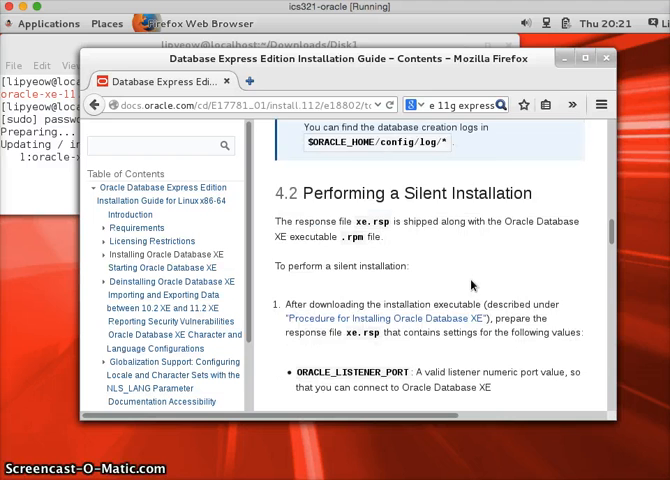
pyautogui.scroll(-3)
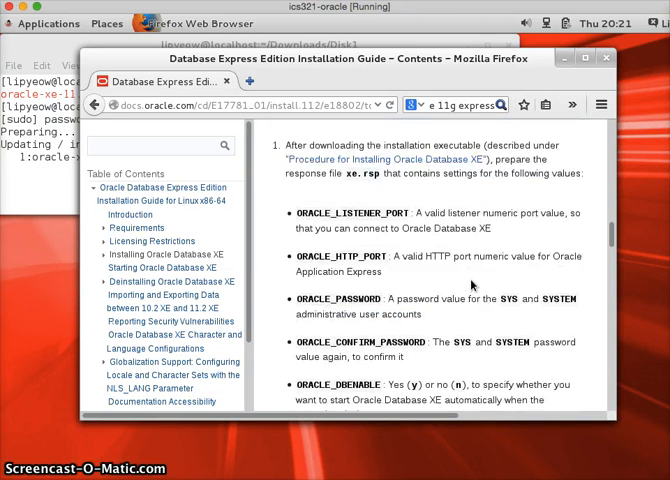
pyautogui.scroll(-3)
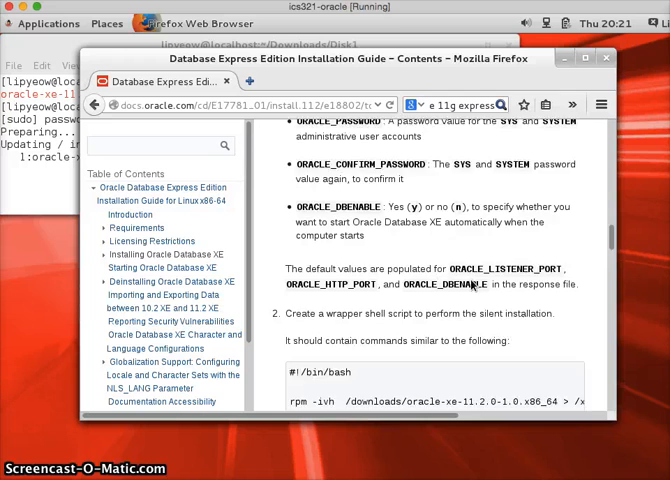
pyautogui.scroll(-3)
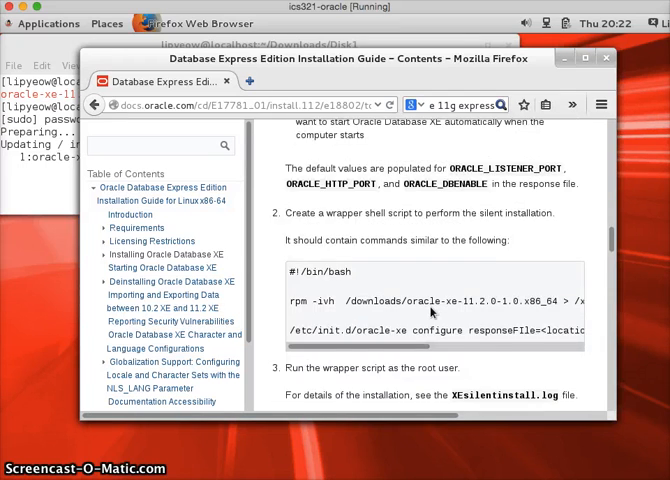
pyautogui.scroll(-3)
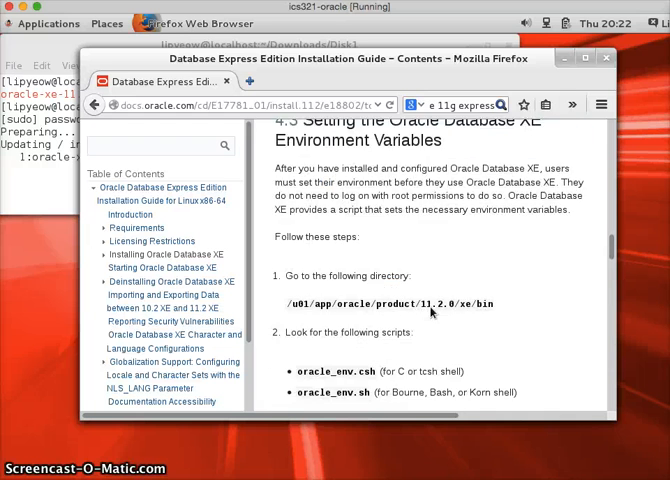
pyautogui.scroll(-3)
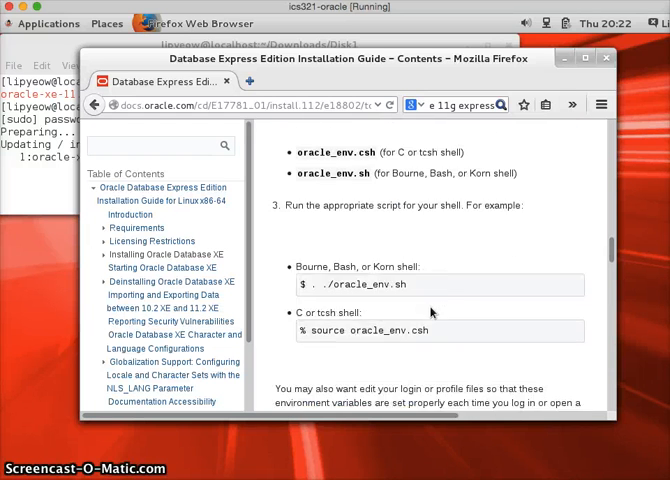
pyautogui.scroll(-3)
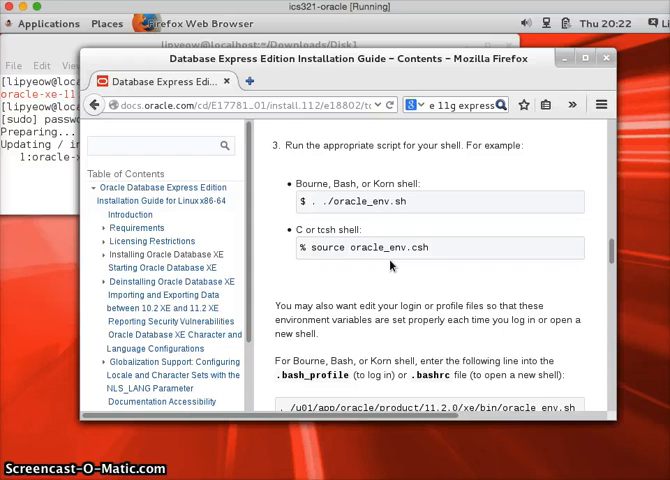
pyautogui.scroll(-3)
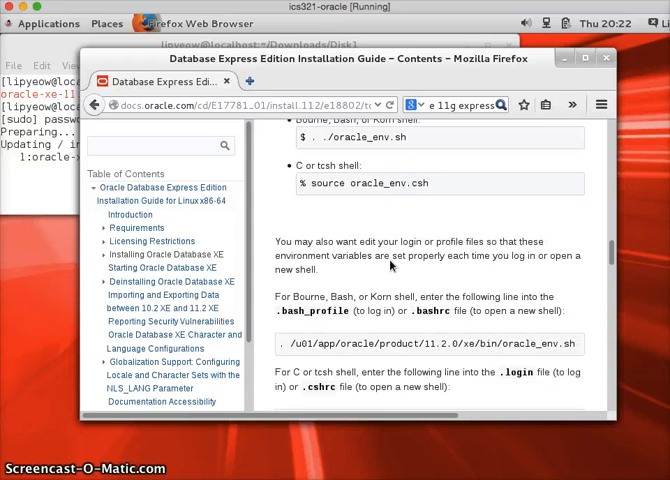
pyautogui.scroll(-3)
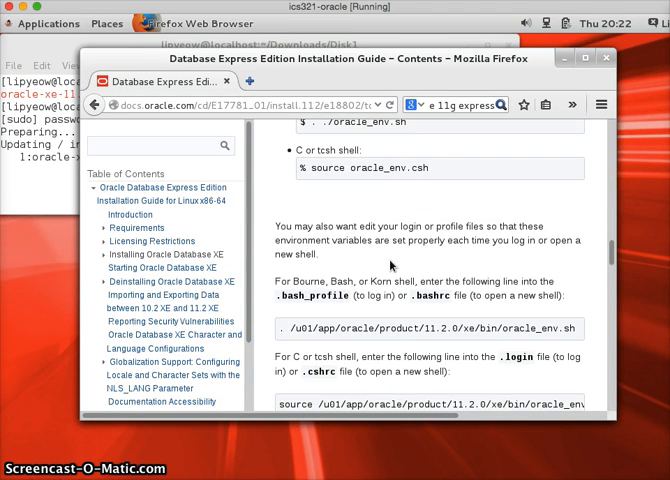
pyautogui.scroll(-3)
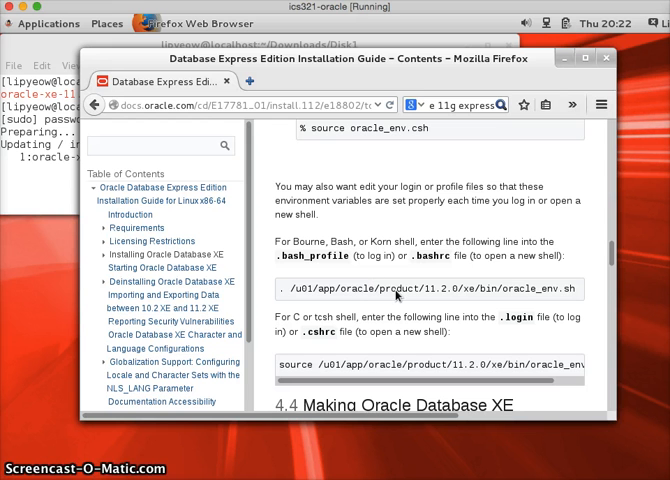
pyautogui.scroll(-3)
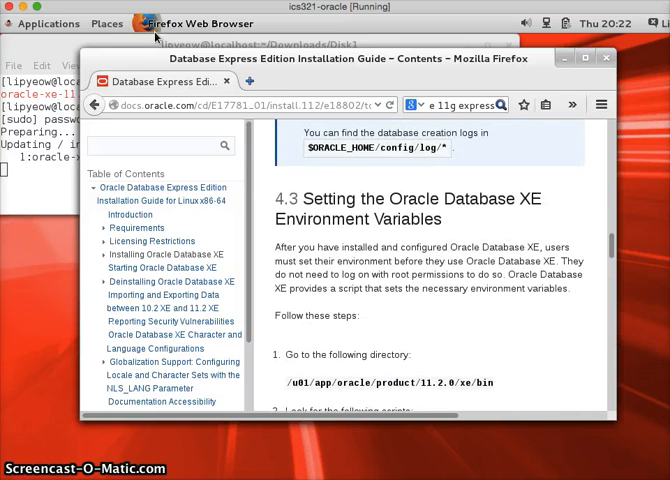
# Bring the Terminal window back to the front to check rpm install progress
pyautogui.click(163, 23)
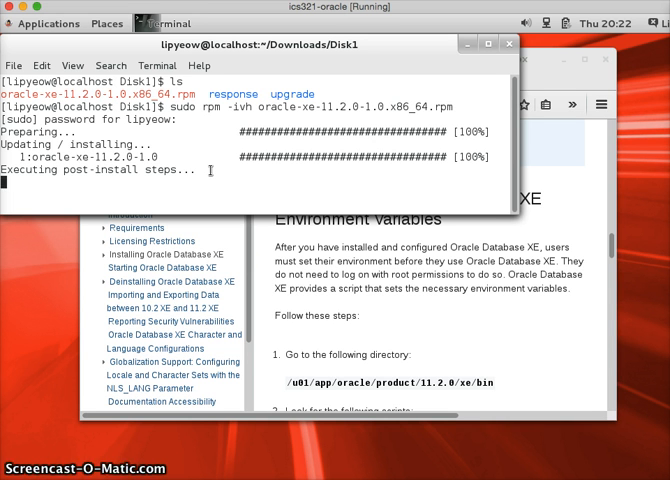
pyautogui.moveTo(558, 62)
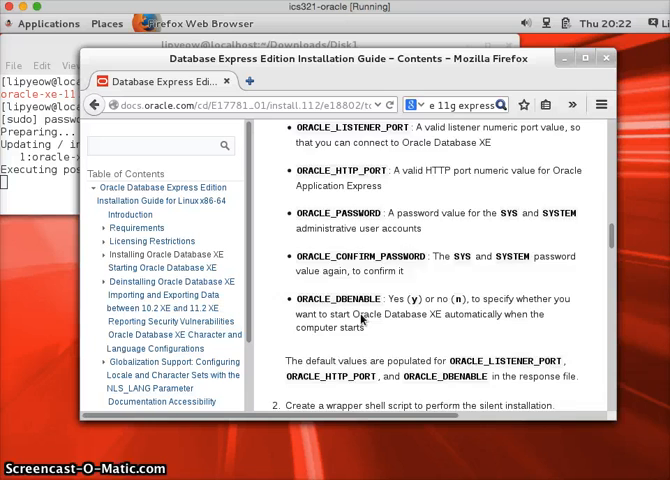
# Scroll the Firefox guide to step 5, /etc/init.d/oracle-xe configure
pyautogui.scroll(-3)
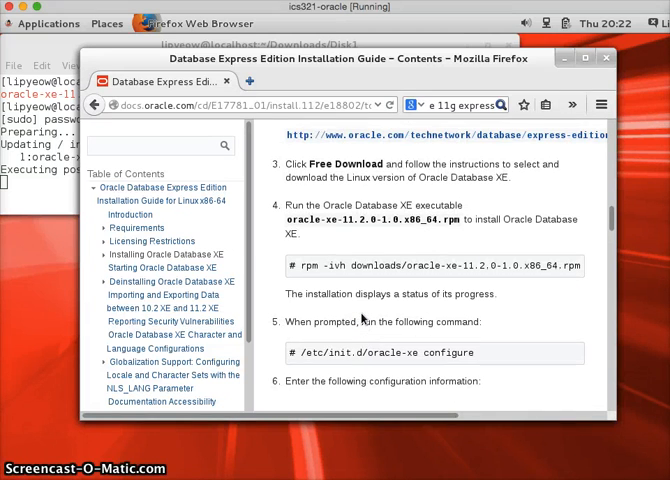
pyautogui.scroll(-3)
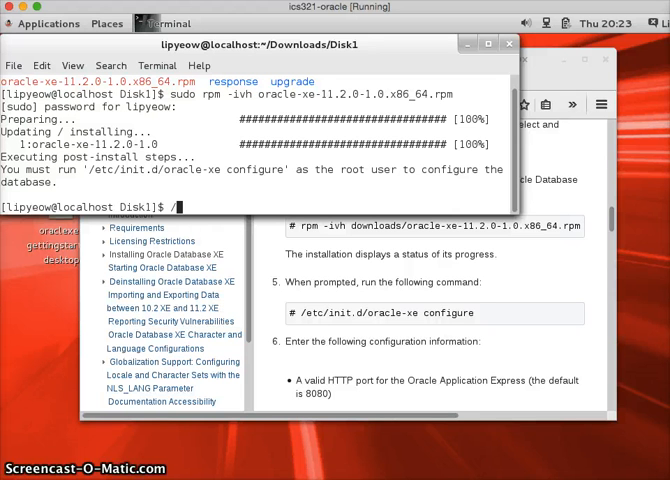
# Run /etc/init.d/oracle-xe configure: default ports 8080 and 1521, confirmed password, start on boot
pyautogui.write('/etc/')
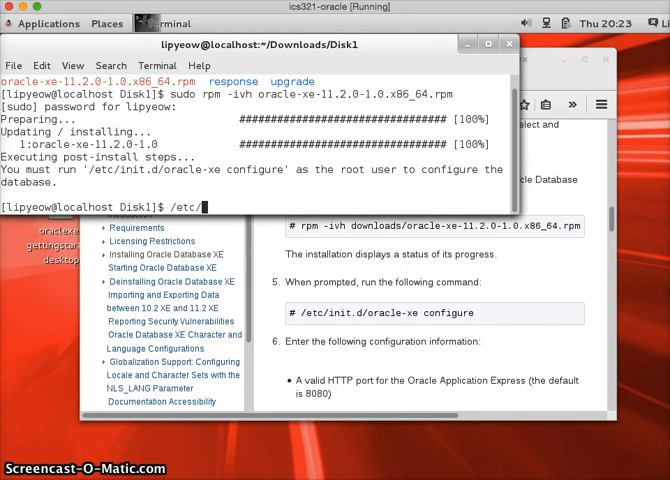
pyautogui.write('init.d/oracle-xe configure')
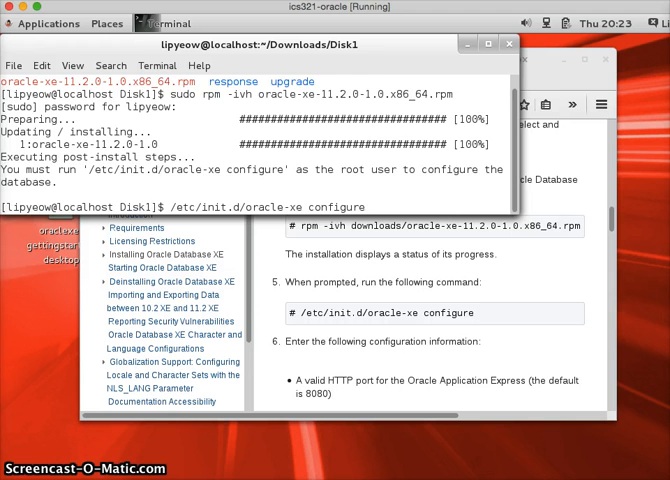
pyautogui.press('Return')
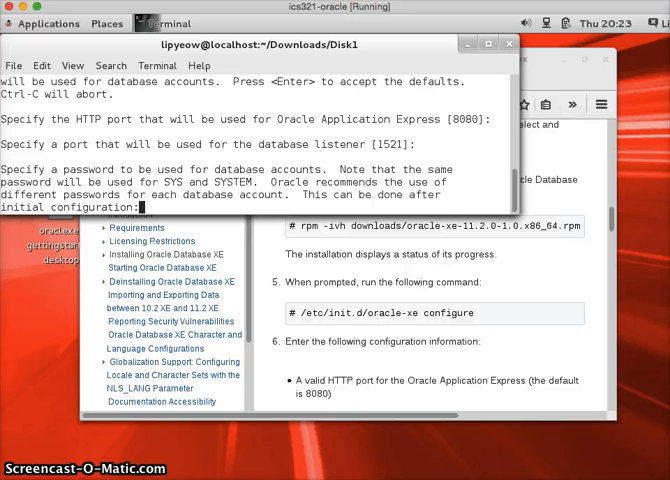
pyautogui.press('Return')
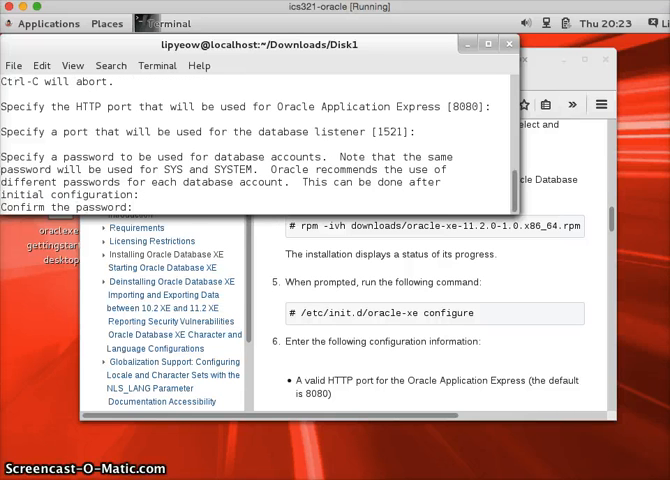
pyautogui.press('Return')
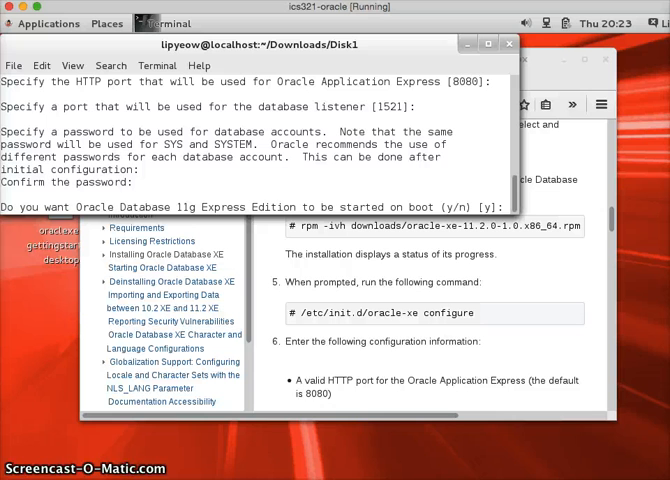
pyautogui.press('Return')
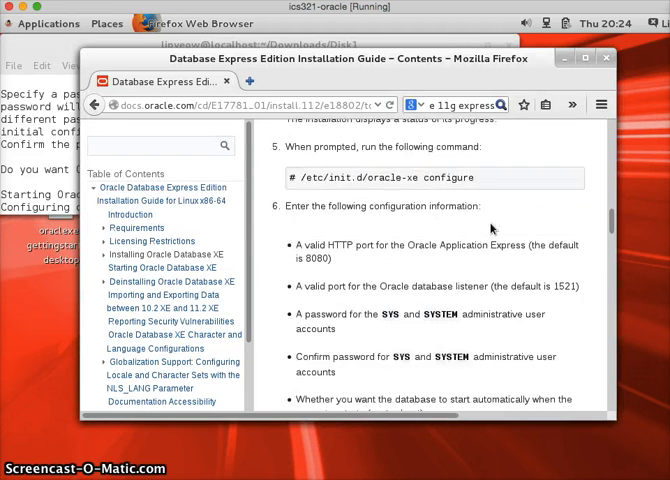
# Scroll the guide past section 4.2 to sections 4.3 and 4.4 on environment variables
pyautogui.scroll(-3)
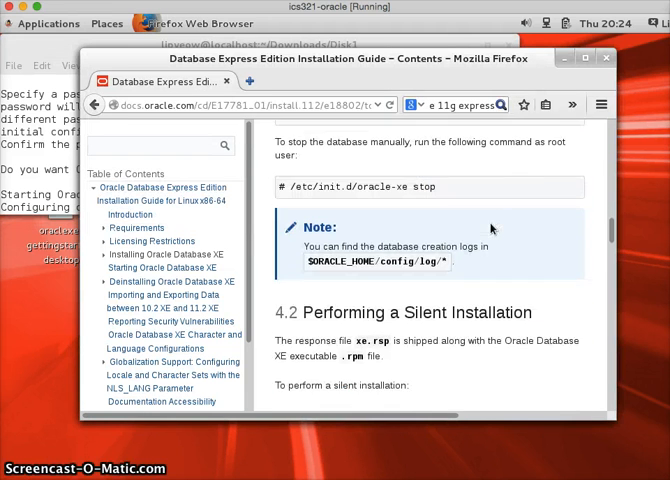
pyautogui.scroll(-3)
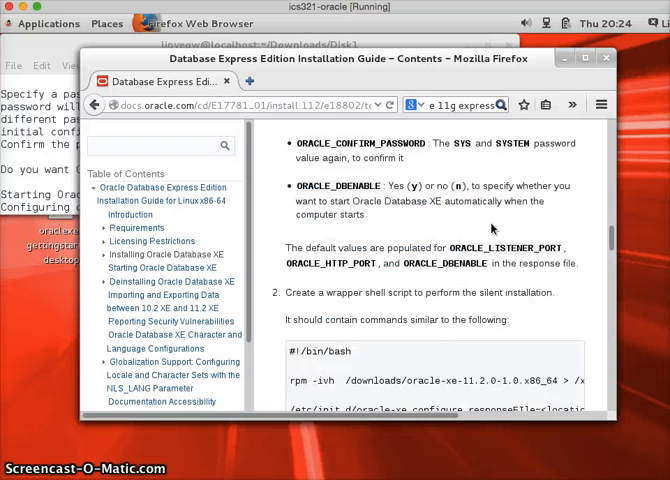
pyautogui.scroll(-3)
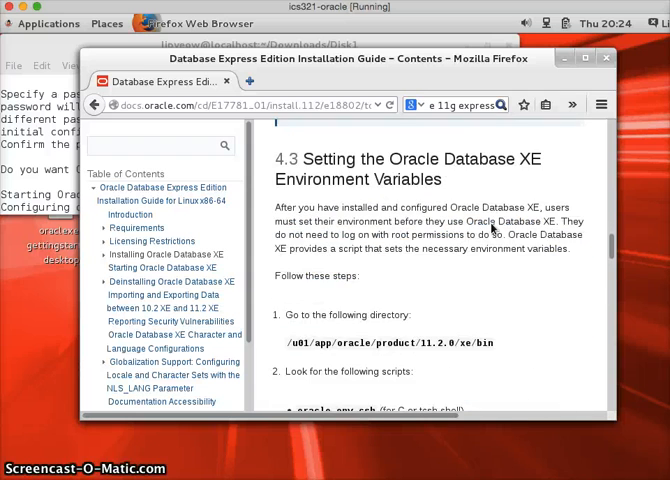
pyautogui.scroll(-3)
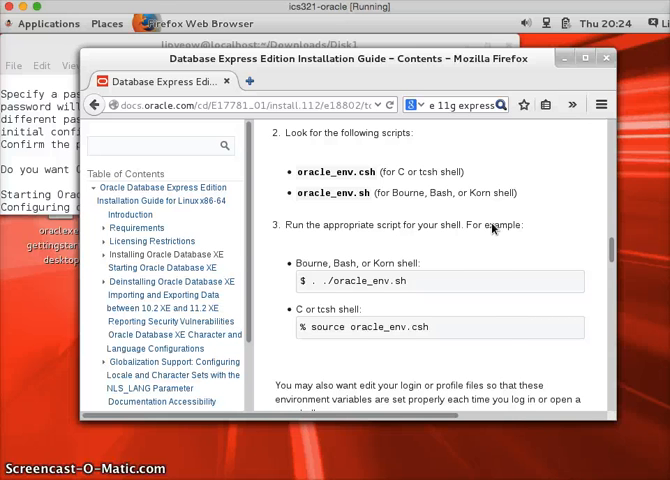
pyautogui.scroll(-3)
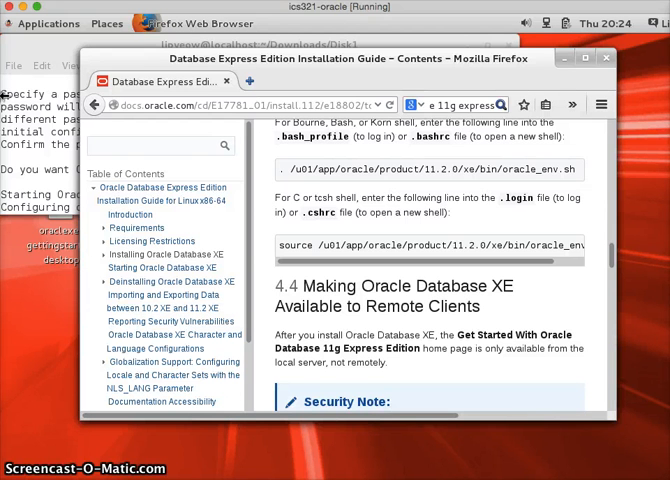
pyautogui.scroll(-3)
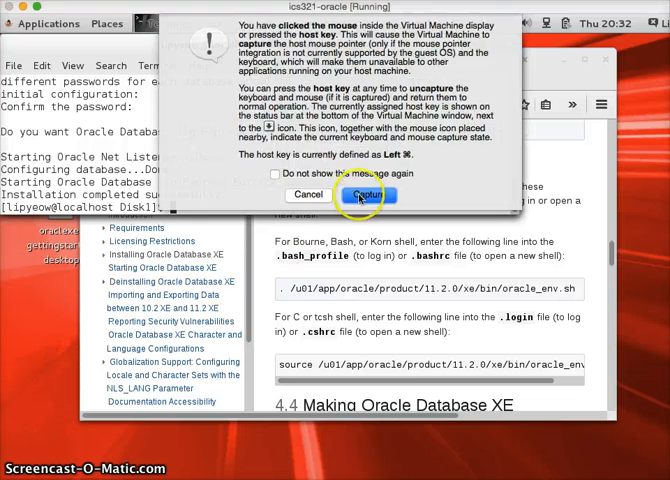
# Capture input back into the VM and list the Disk1 directory with ls
pyautogui.click(369, 194)
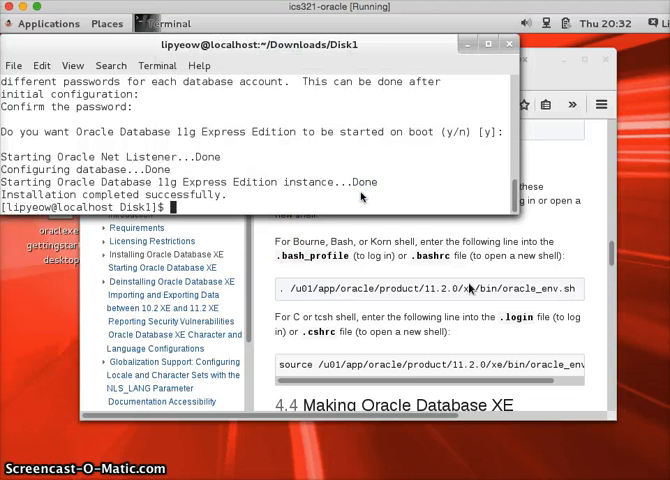
pyautogui.moveTo(278, 108)
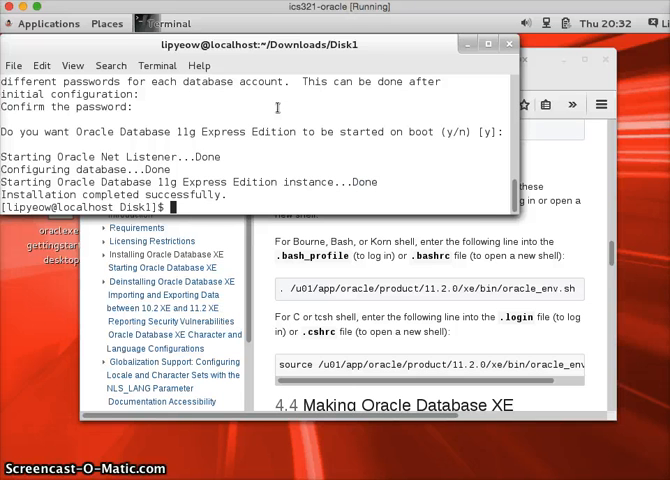
pyautogui.moveTo(427, 185)
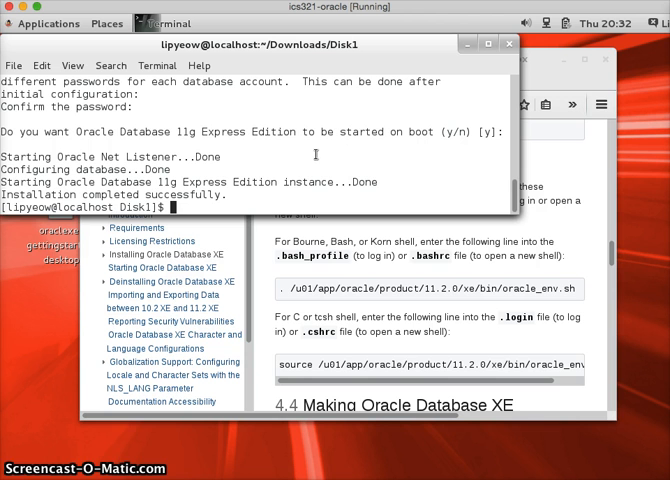
pyautogui.write('ls')
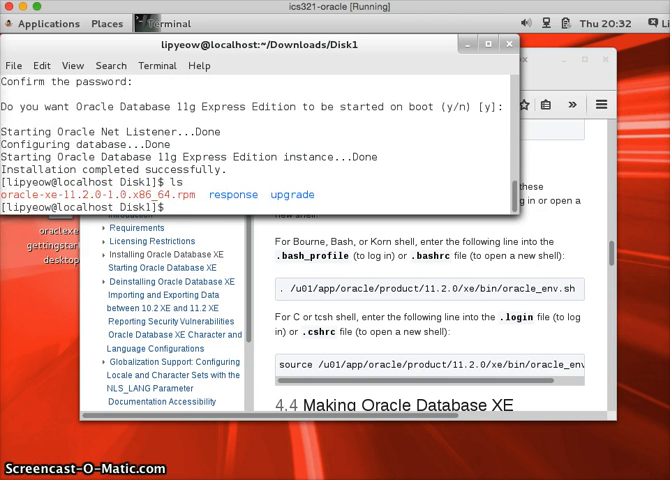
# Check the current directory, switch to home, and list all files including hidden ones with ls -la
pyautogui.write('pw')
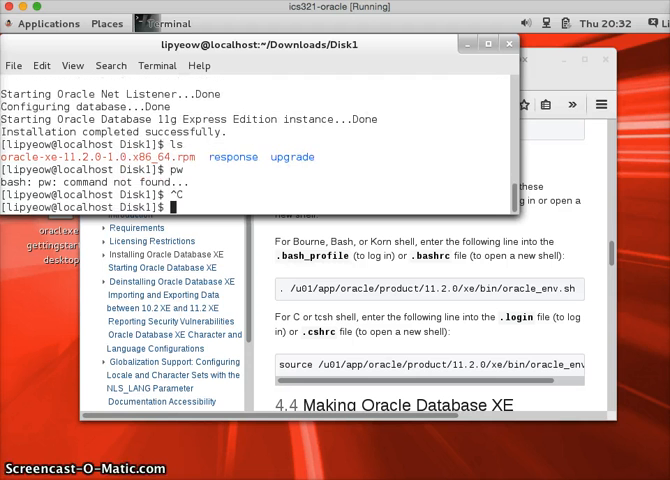
pyautogui.write('pwd')
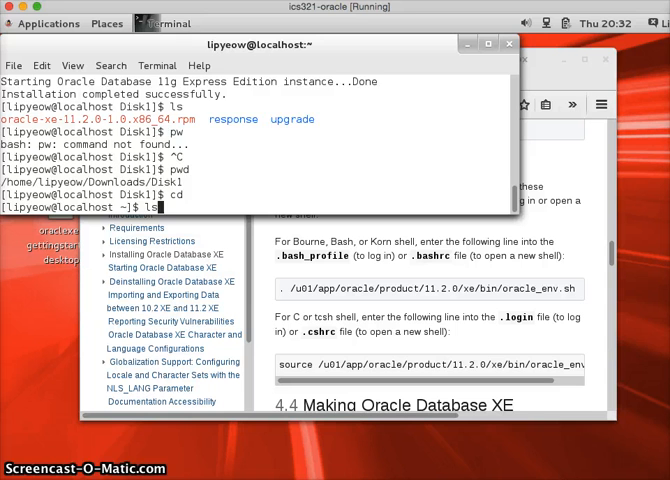
pyautogui.press('Return')
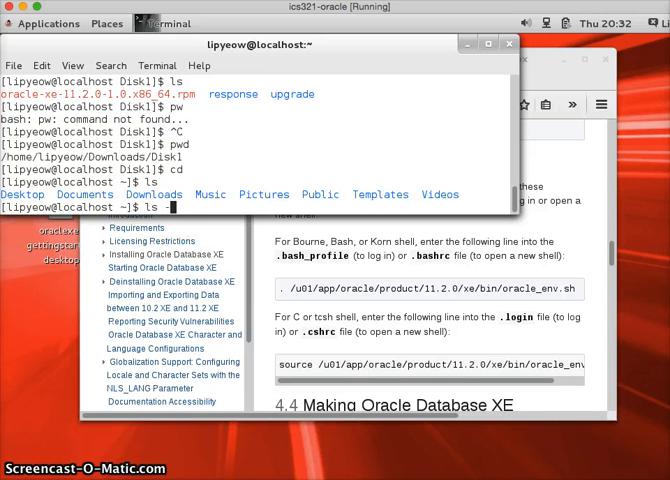
pyautogui.press('Return')
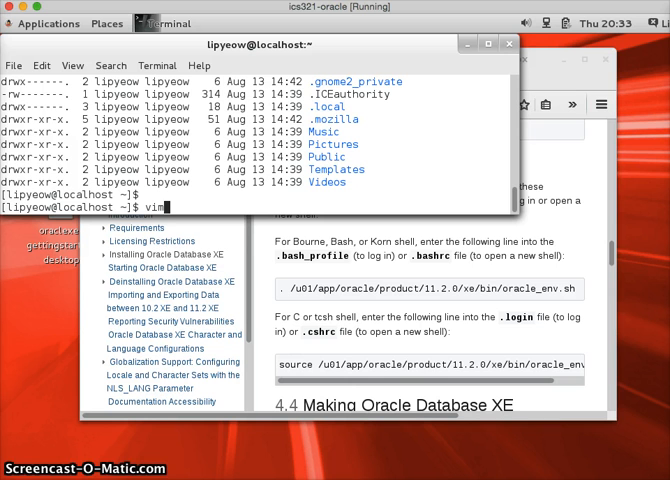
pyautogui.write('.')
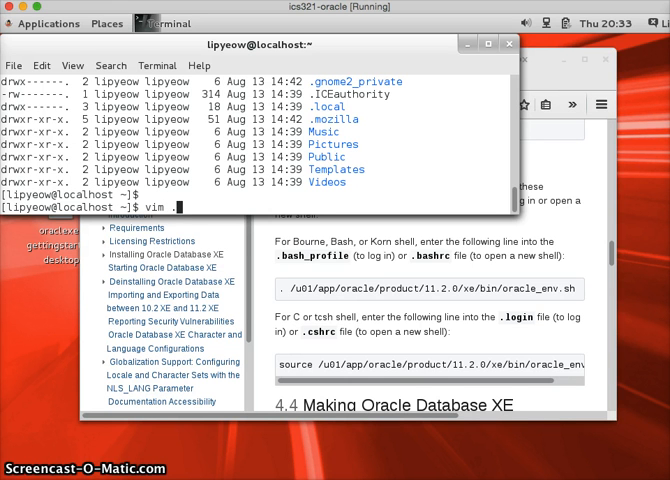
# Start opening .bash_profile with pico, Tab-completing the file name
pyautogui.write('bash')
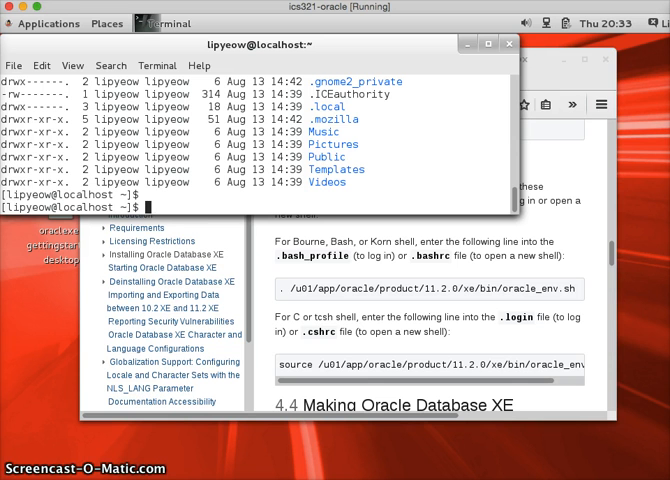
pyautogui.write('pic')
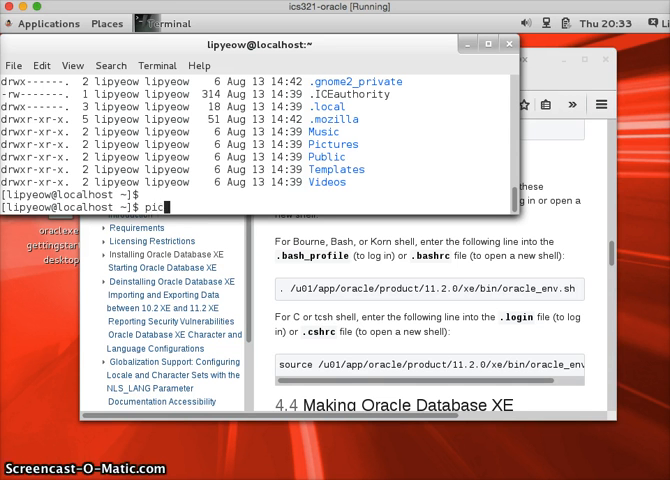
pyautogui.write('o')
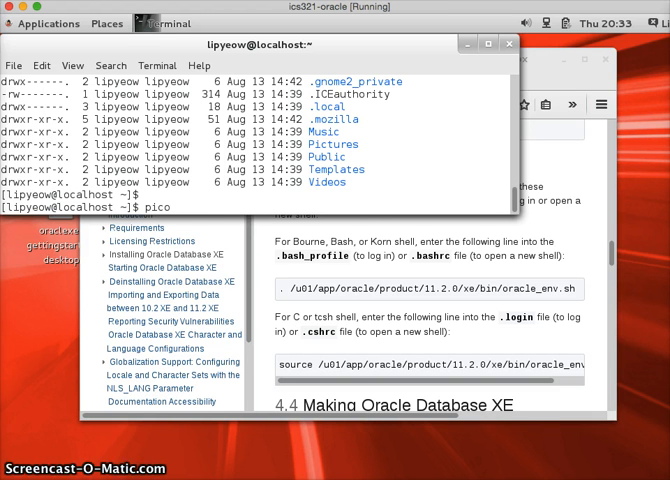
pyautogui.write('.bash_')
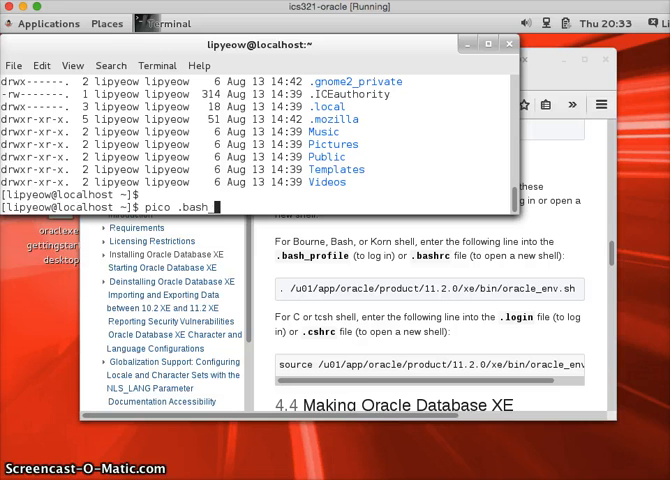
pyautogui.press('Tab')
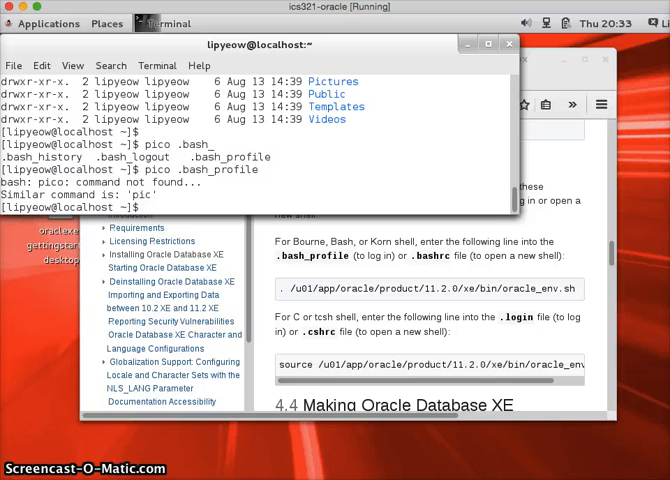
# Try pico and joe on .bash_profile, both not found, then begin opening it in vi
pyautogui.write('pico .bash_profile')
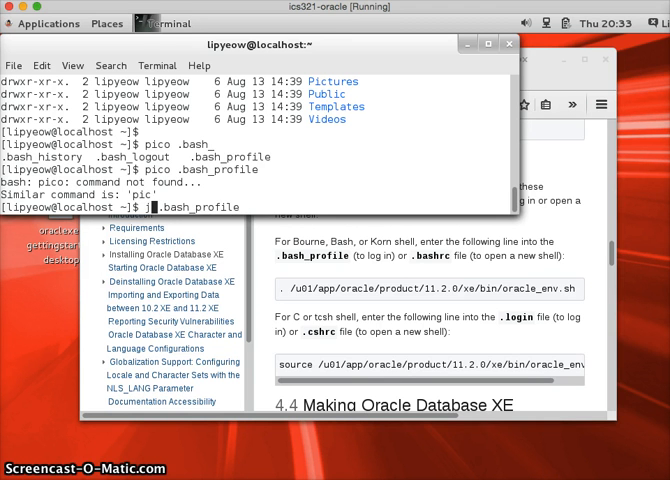
pyautogui.write('joe .bash_profile')
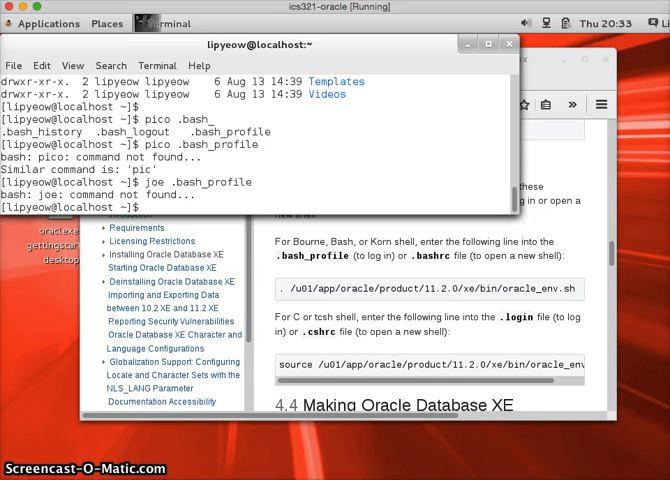
pyautogui.write('vi')
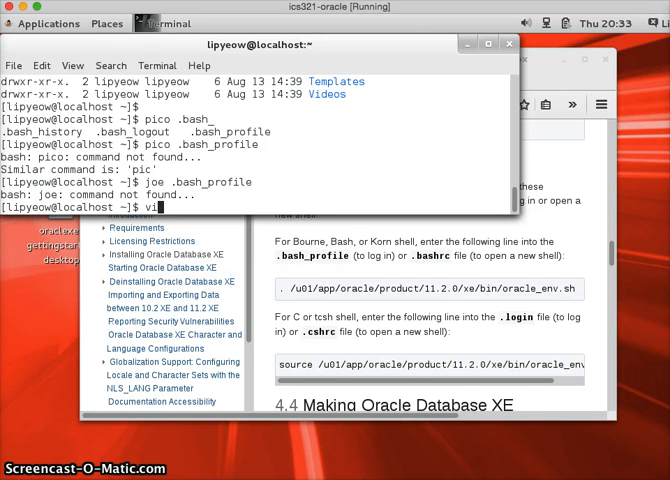
pyautogui.write('.bash')
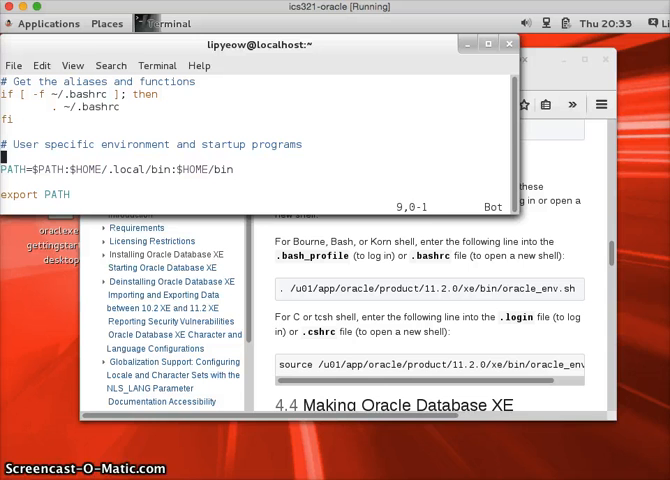
# Append '. /u01/app/oracle/product/11.2.0/xe/bin/oracle_env.sh' to .bash_profile and save with :wq
pyautogui.press('i')
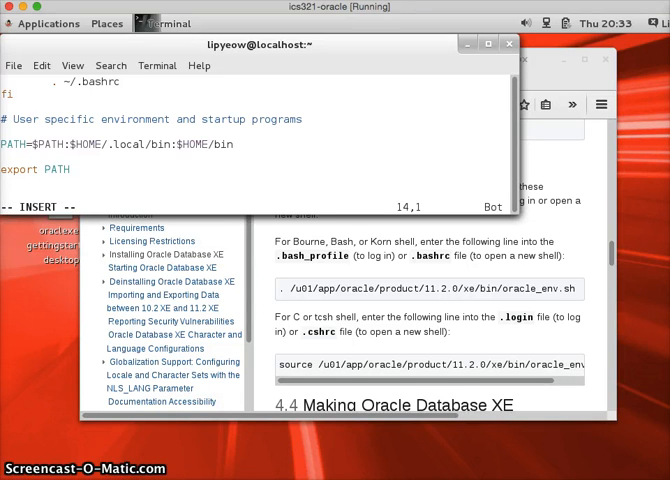
pyautogui.press('Escape')
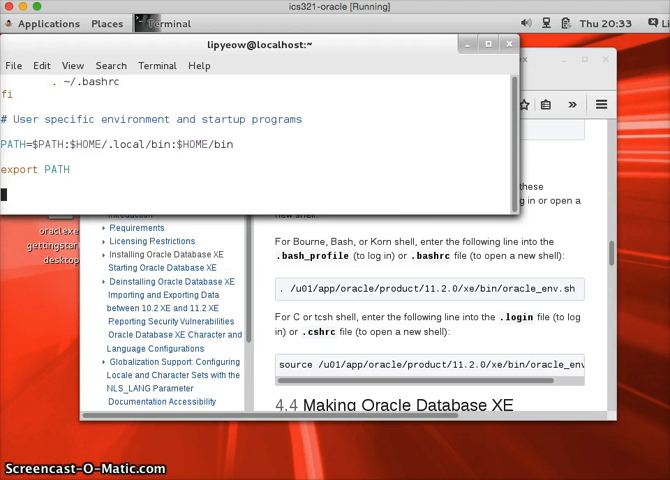
pyautogui.press('i')
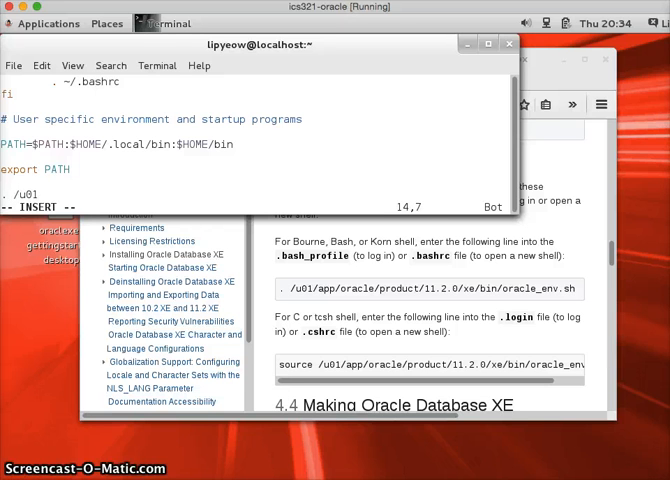
pyautogui.write('app/')
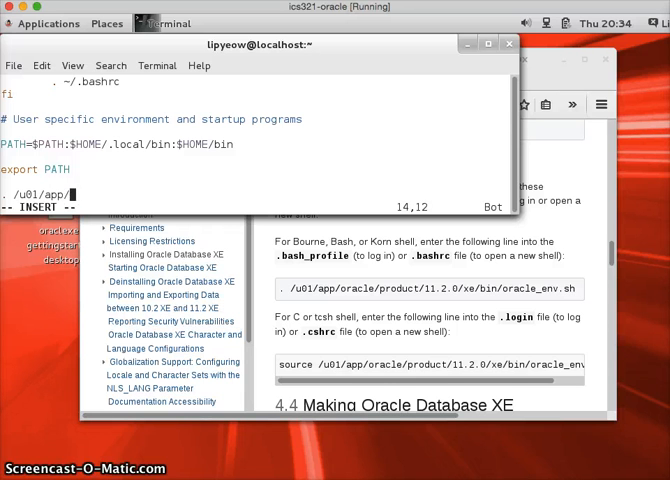
pyautogui.write('oracle/product/11.2.0')
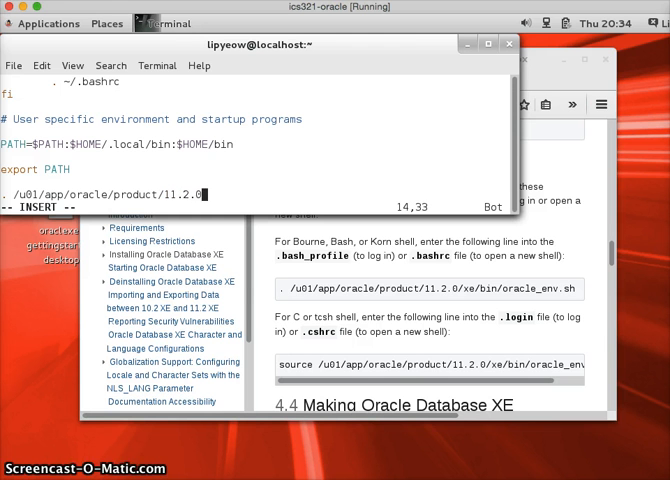
pyautogui.write('xe')
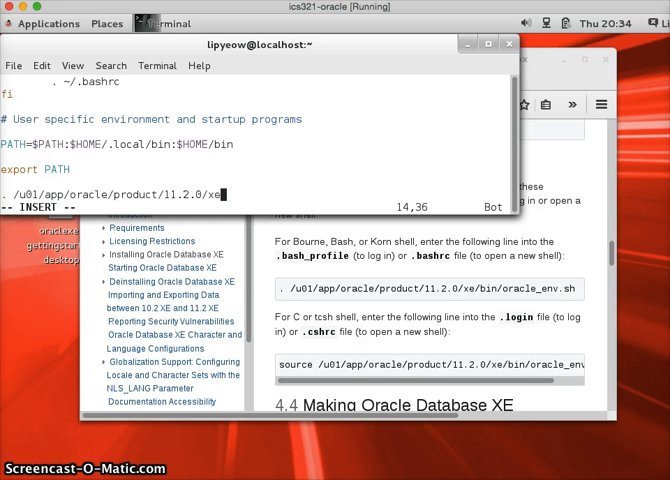
pyautogui.write('/bin/')
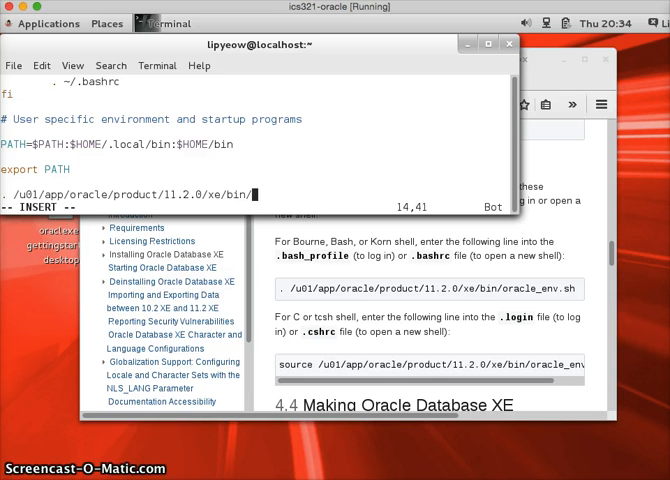
pyautogui.write('oracle_env.sh')
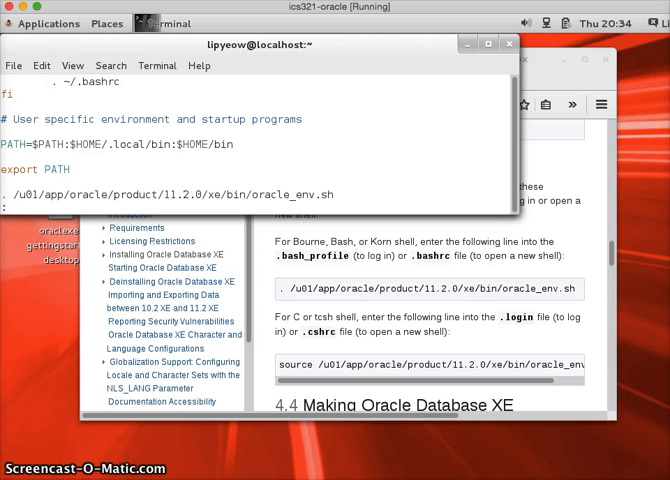
pyautogui.write(':wq')
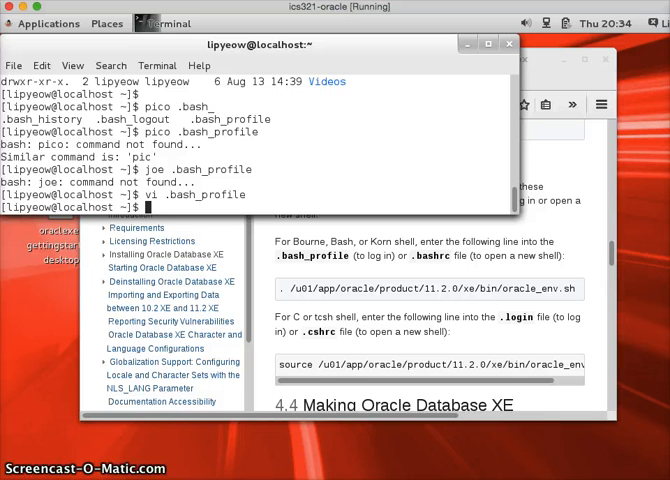
# Source /u01/app/oracle/product/11.2.0/xe/bin/oracle_env.sh in the current shell
pyautogui.write('. /')
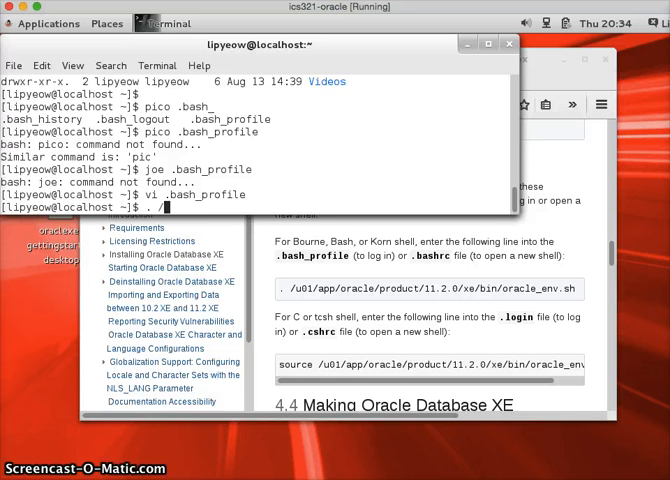
pyautogui.write('/u01/')
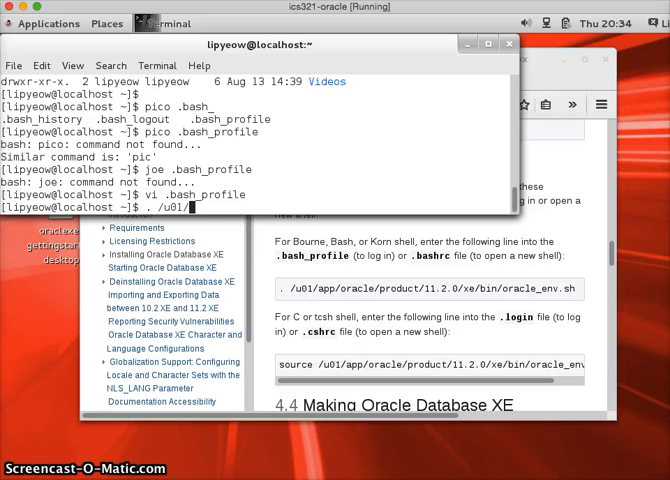
pyautogui.write('app/')
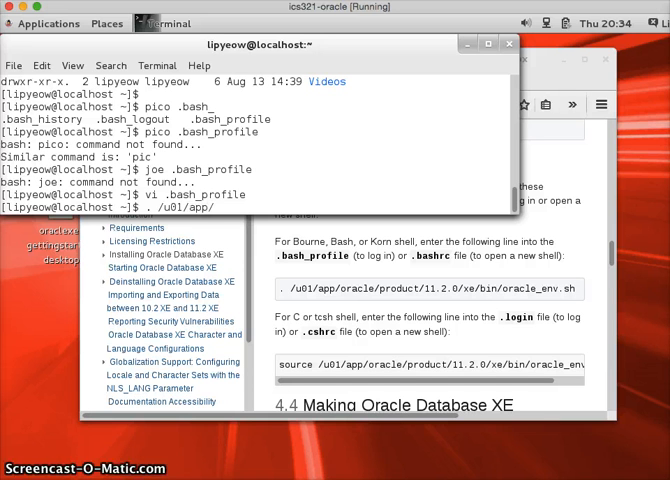
pyautogui.write('oracle/')
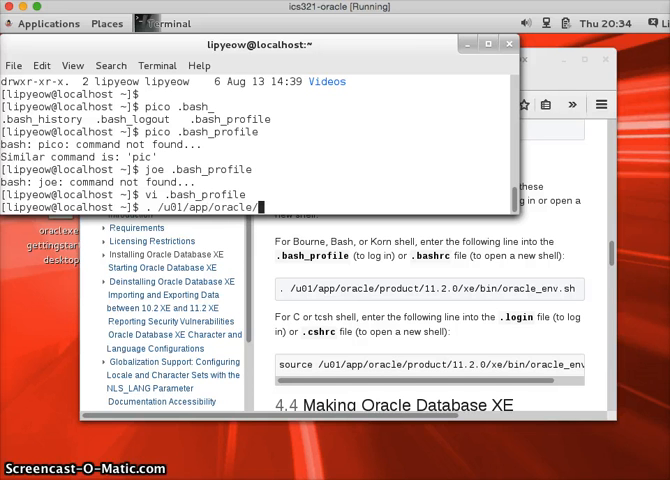
pyautogui.write('product/11.2.0/')
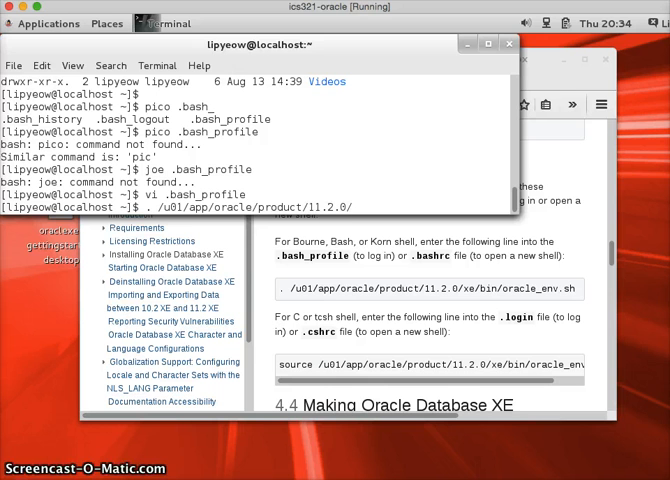
pyautogui.write('xe/')
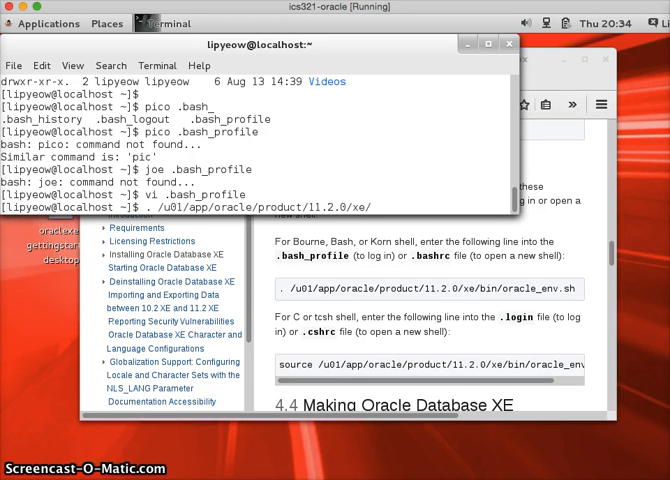
pyautogui.write('bin/oracle_env.s')
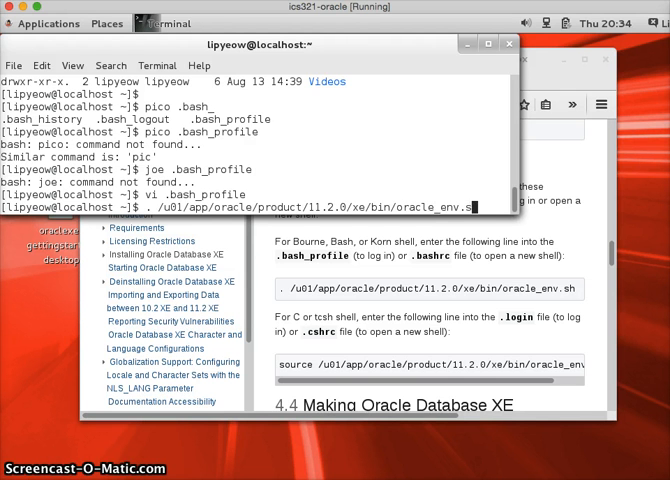
pyautogui.press('Return')
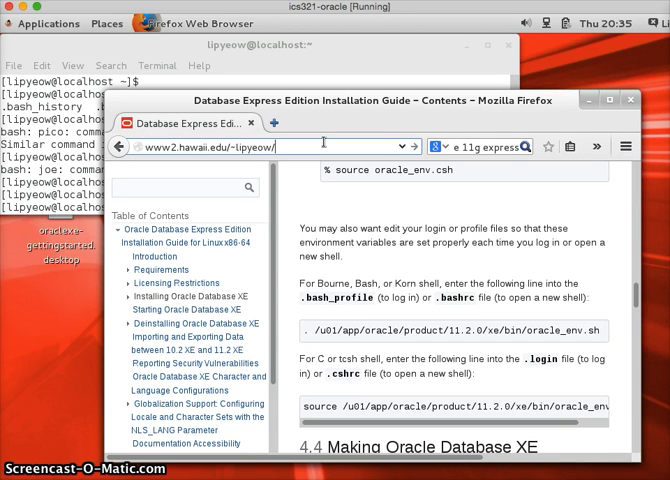
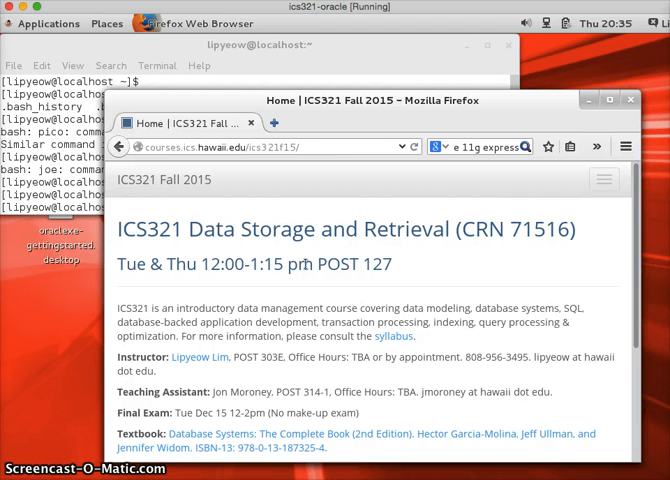
pyautogui.scroll(-3)
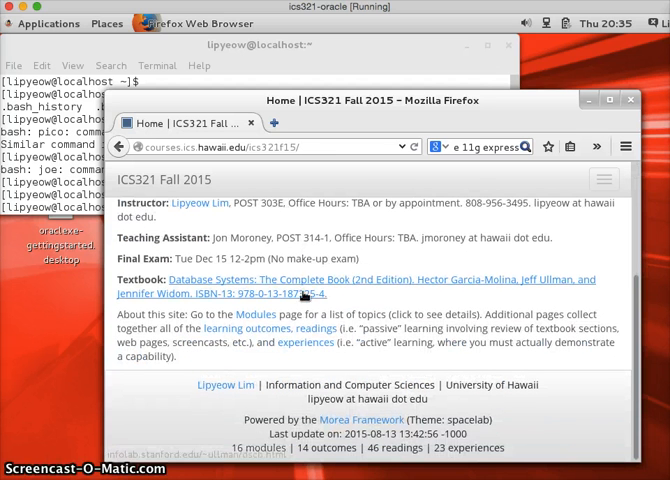
pyautogui.click(305, 342)
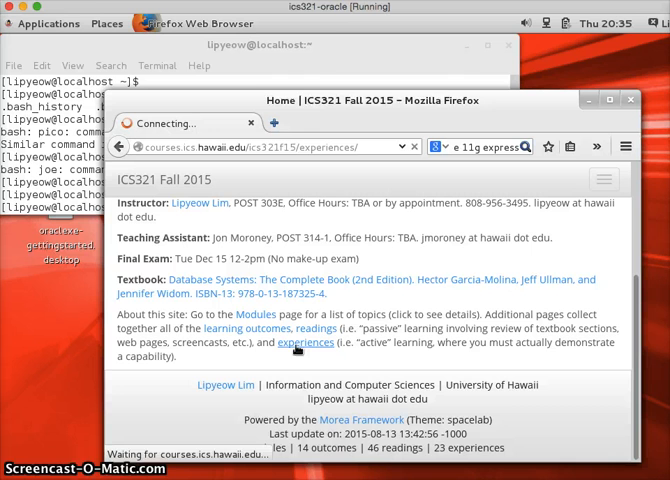
pyautogui.click(305, 342)
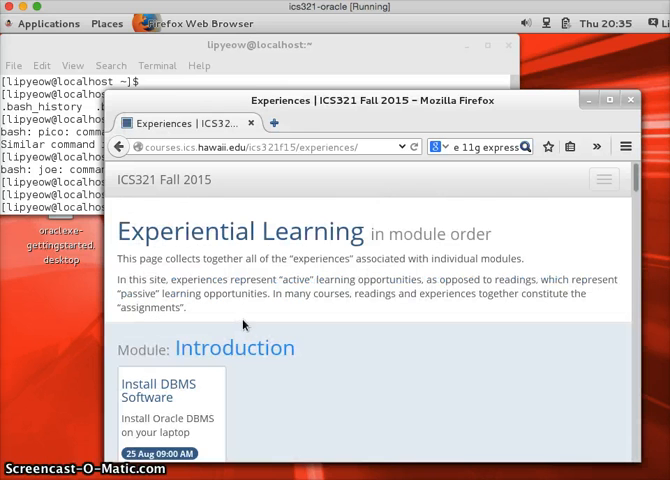
pyautogui.scroll(-3)
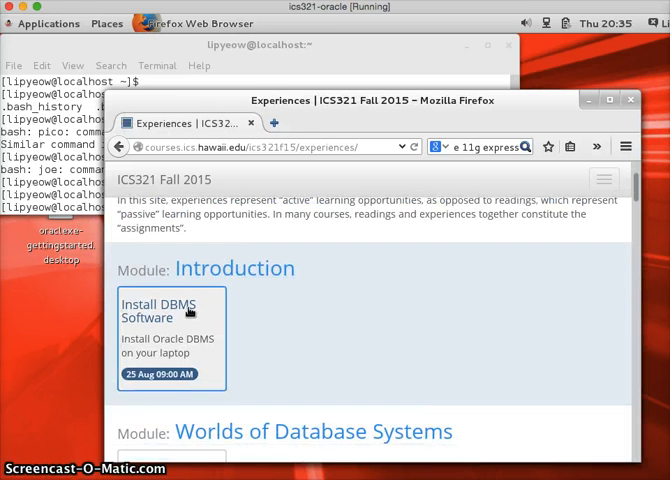
pyautogui.click(158, 310)
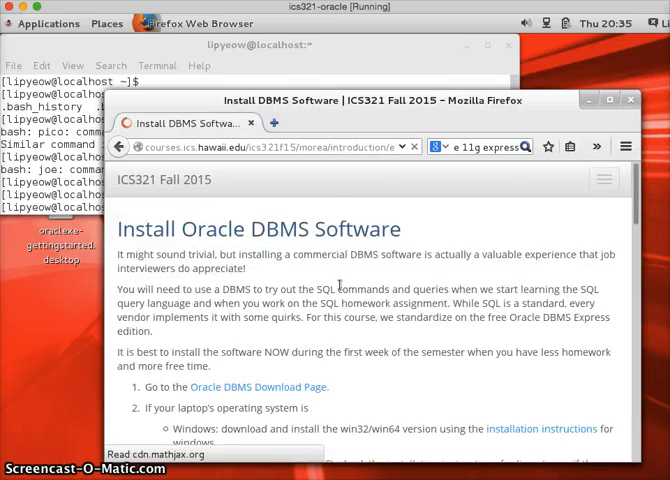
# Scroll the Install DBMS Software page to the 'Test if your installation works' section
pyautogui.scroll(-3)
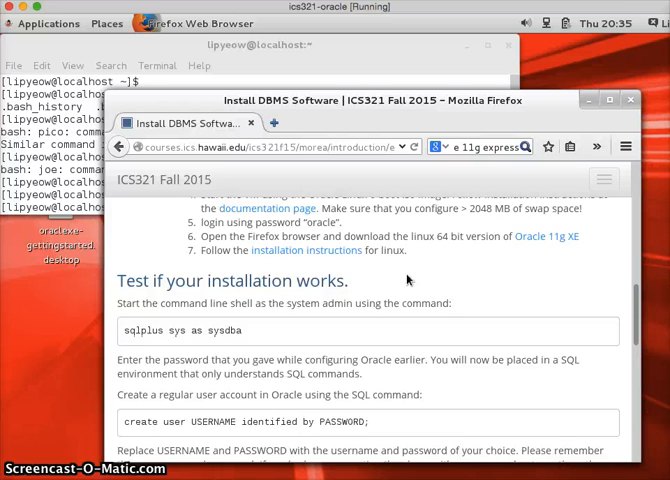
pyautogui.scroll(-3)
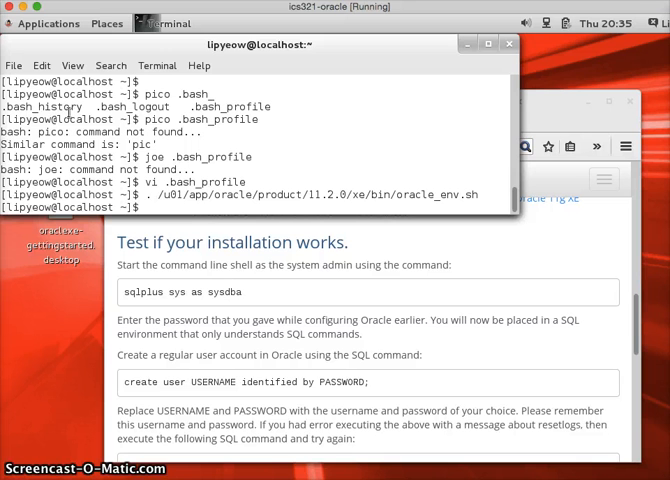
# Launch SQL*Plus as sys with the sysdba role
pyautogui.write('sql')
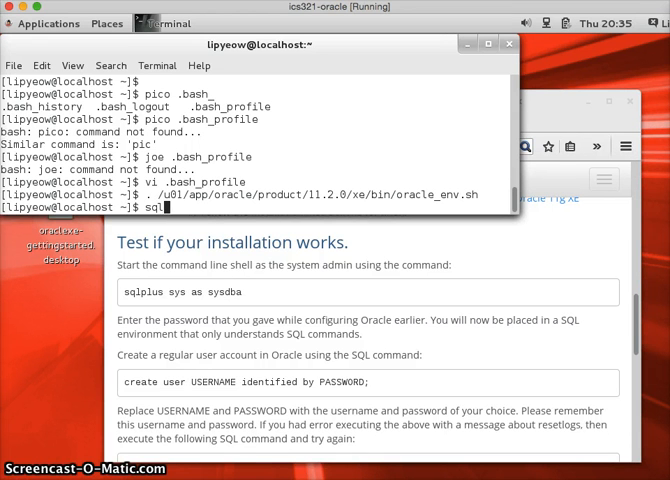
pyautogui.write('plus')
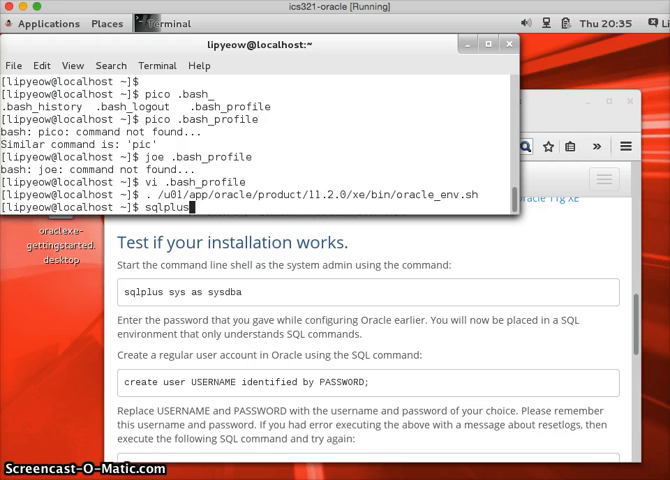
pyautogui.write('sys as sysdba')
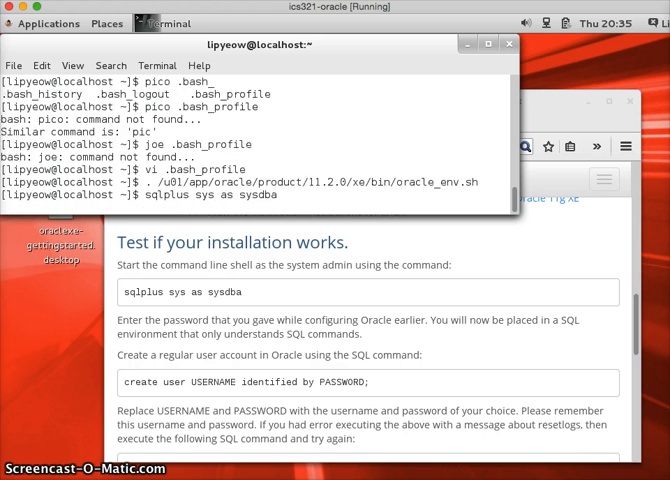
pyautogui.press('Return')
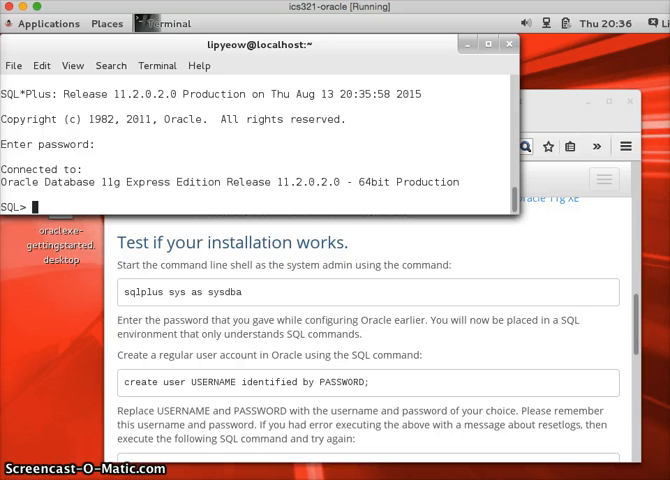
pyautogui.write('create')
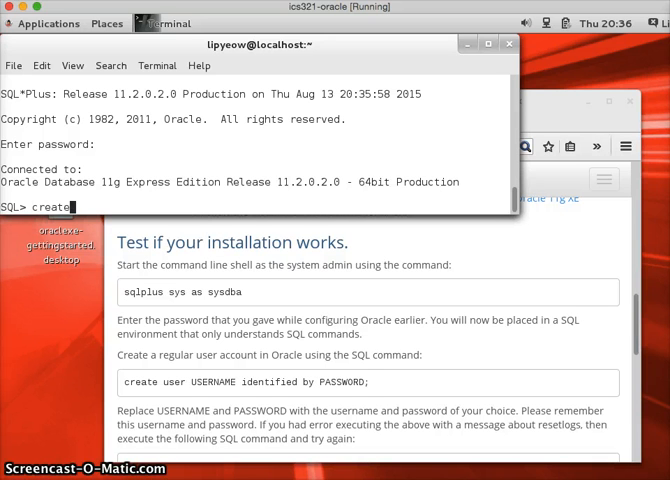
pyautogui.write('user')
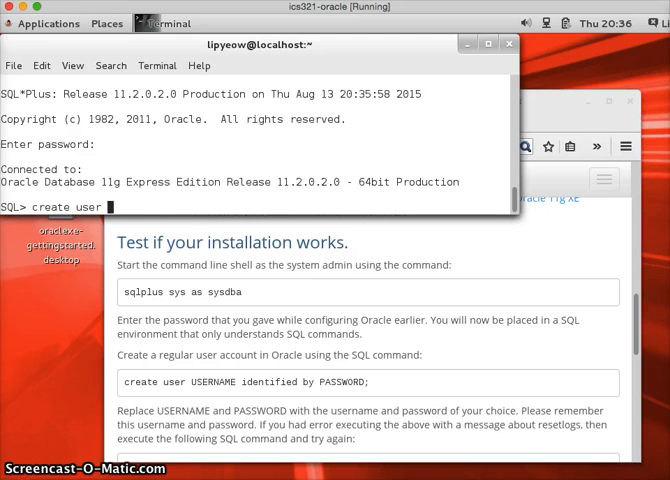
pyautogui.write('lipyeow iden')
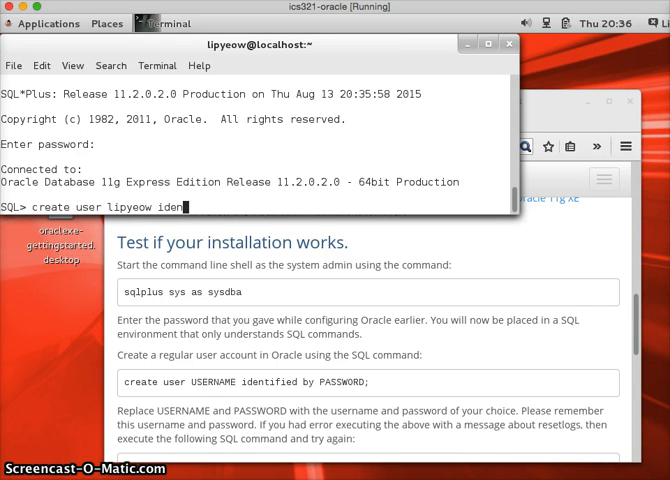
pyautogui.write('tified by')
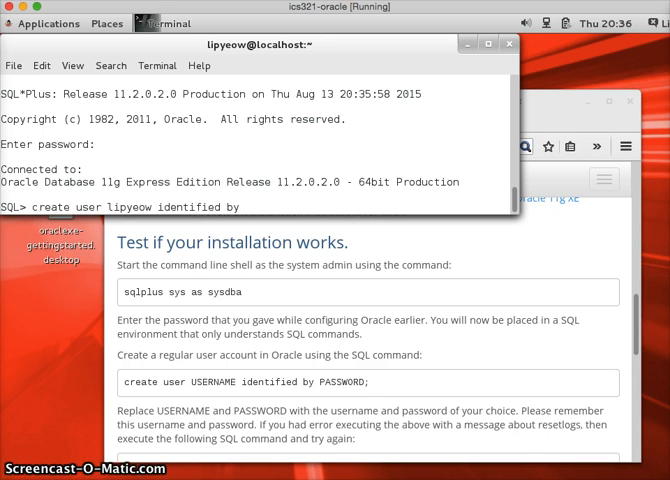
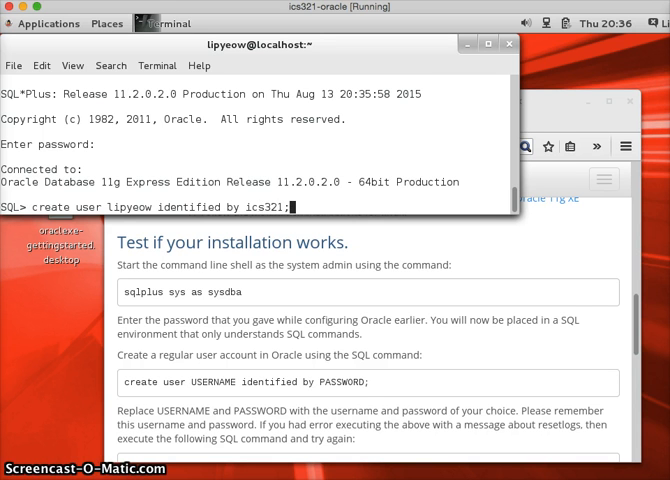
pyautogui.press('Return')
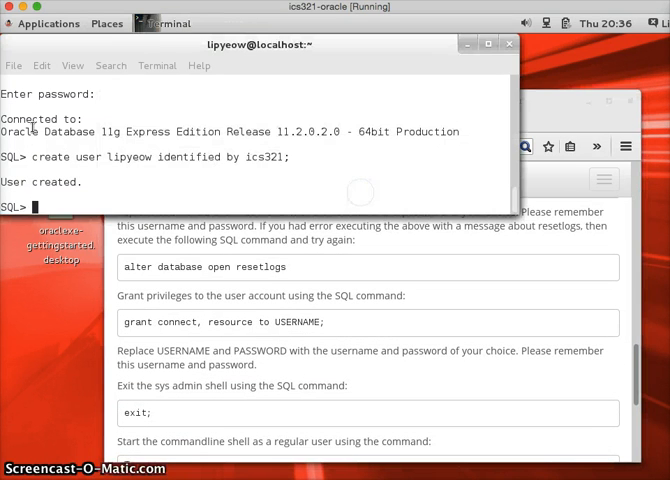
# Grant connect and resource to lipyeow, then exit the sysdba session
pyautogui.write('g')
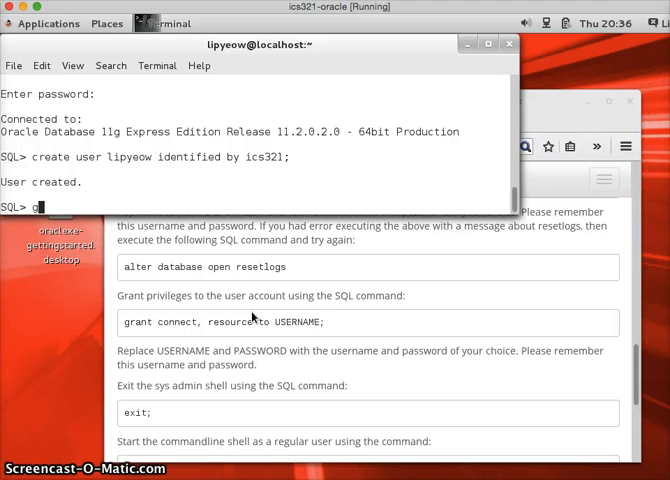
pyautogui.write('grant connec')
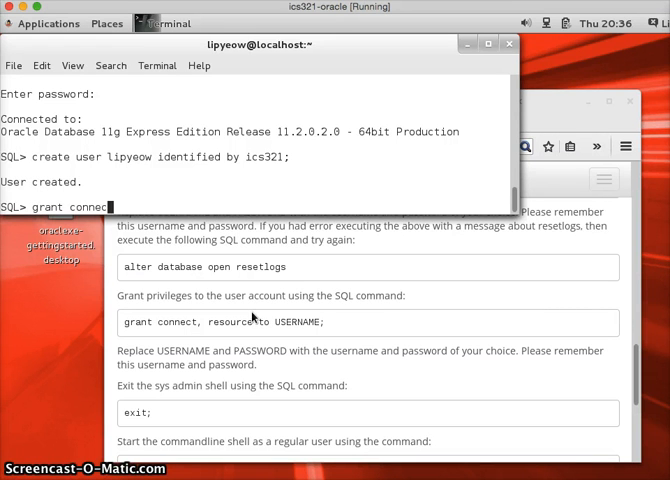
pyautogui.write(', resource to lipyeow;')
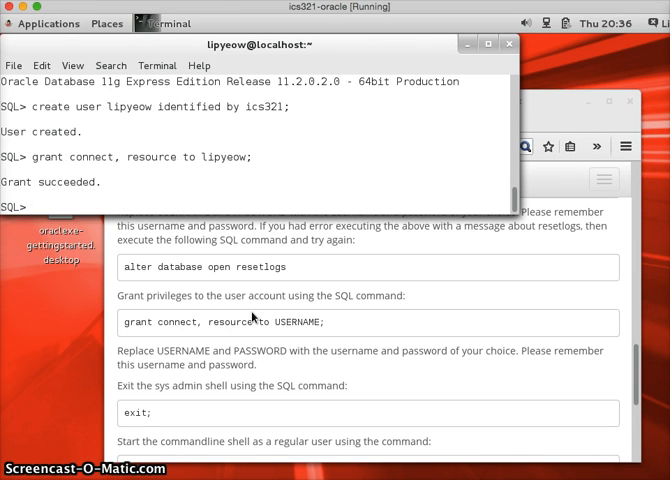
pyautogui.write('exit;')
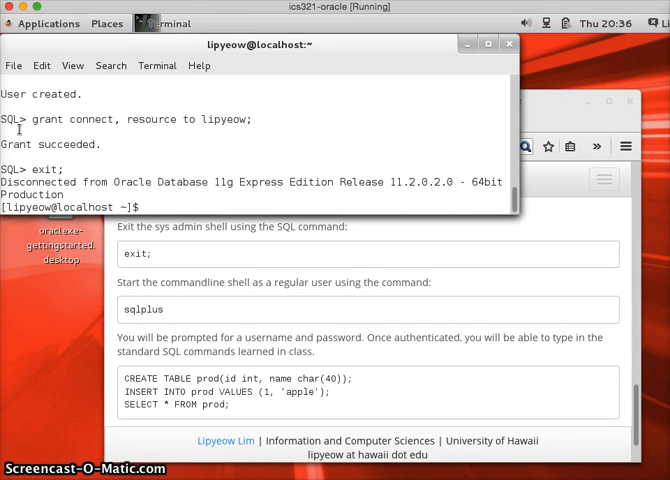
# Log in to SQL*Plus as lipyeow and create table prod(id int, name char(40))
pyautogui.write('sqlplus')
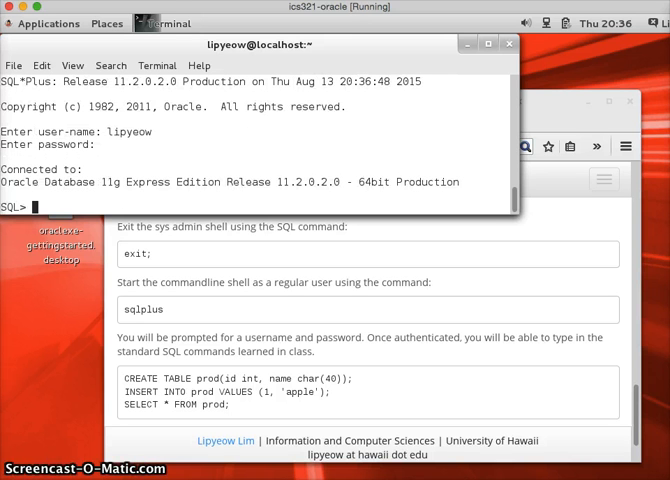
pyautogui.write('CREATE table')
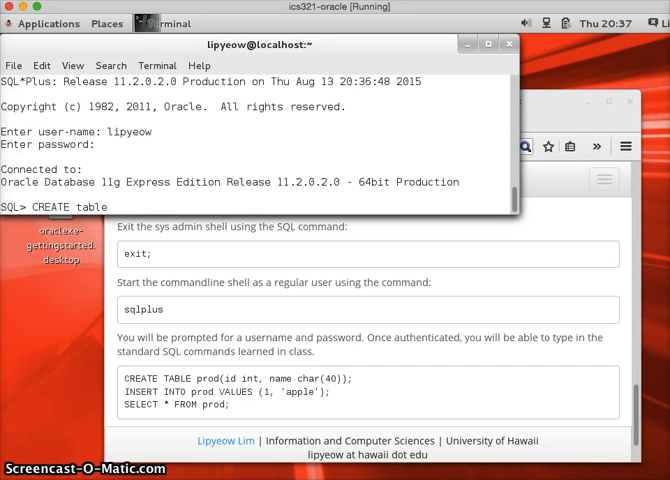
pyautogui.write('prod(')
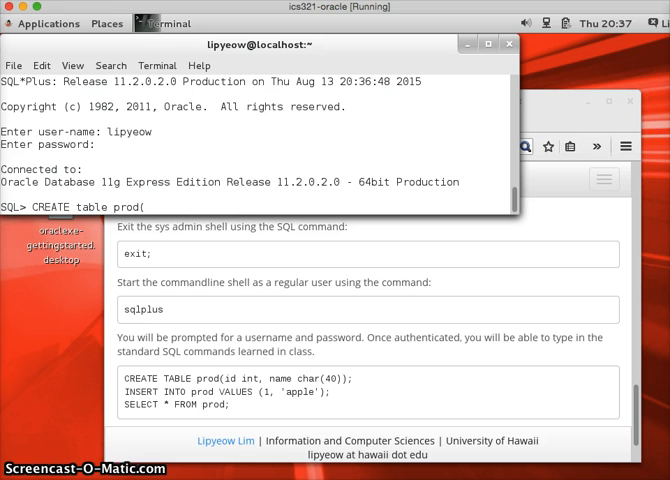
pyautogui.write('id int, name char')
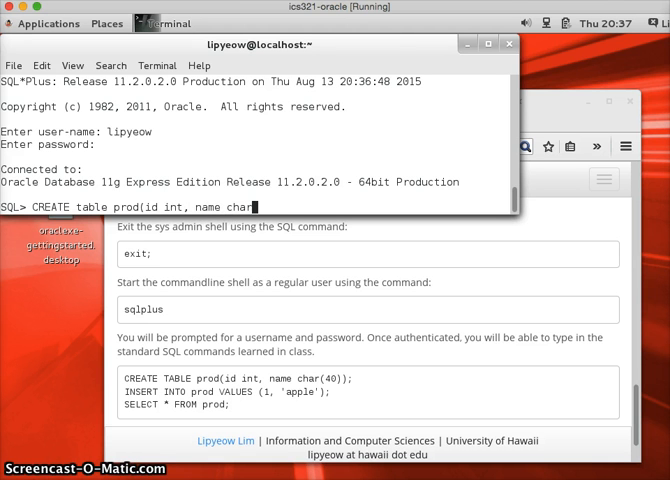
pyautogui.write('(40(')
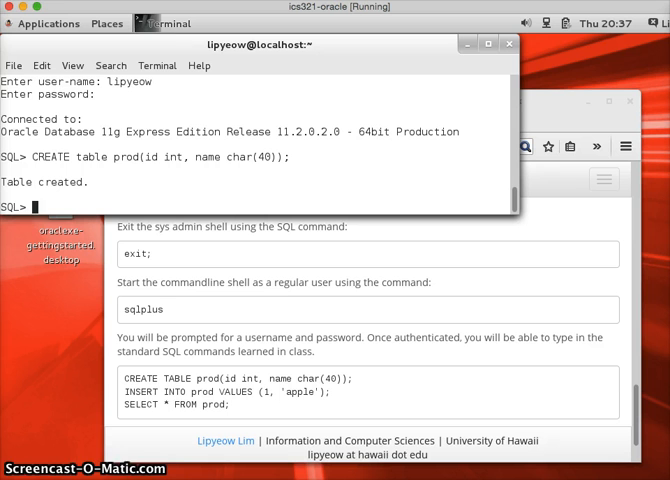
# Insert the row (1, 'apple') into the prod table
pyautogui.write('insert')
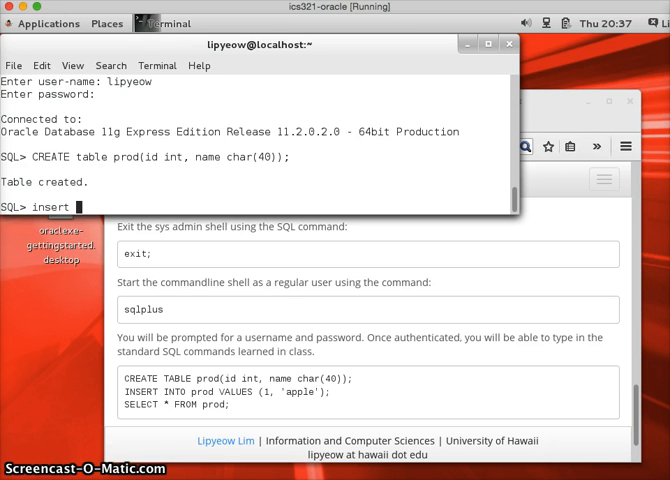
pyautogui.write('into')
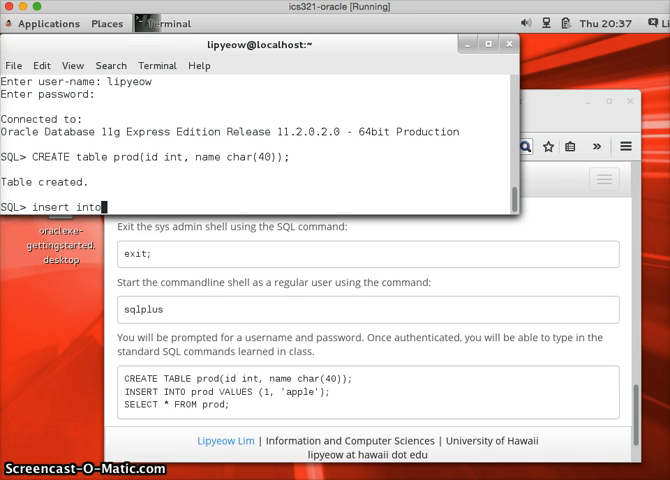
pyautogui.write('prod')
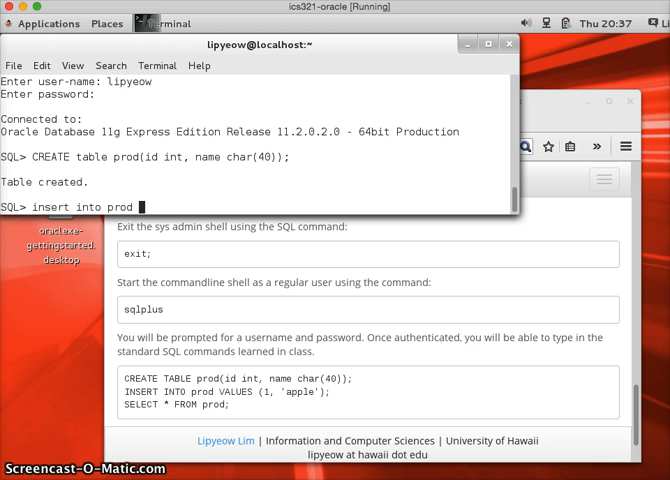
pyautogui.write('values(1')
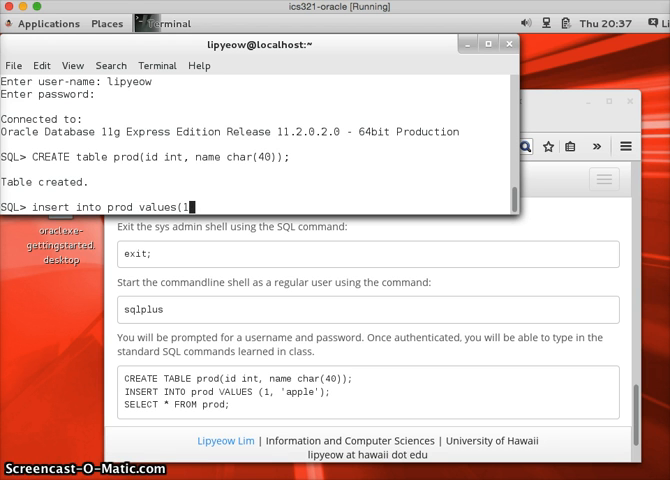
pyautogui.write("'apple');")
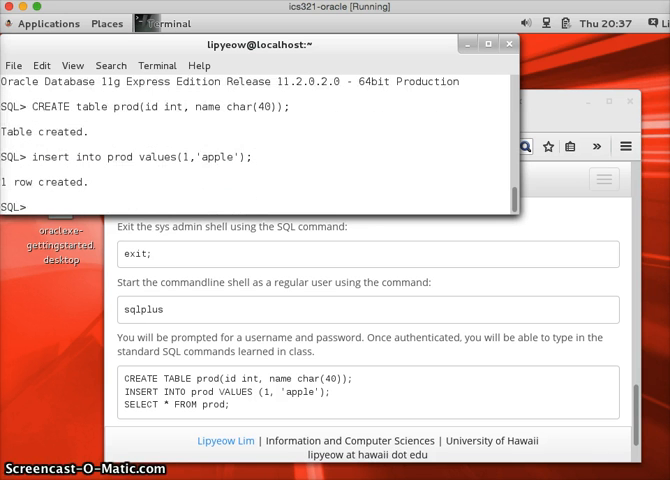
# Run 'select * from prod' to list the inserted row
pyautogui.write('select')
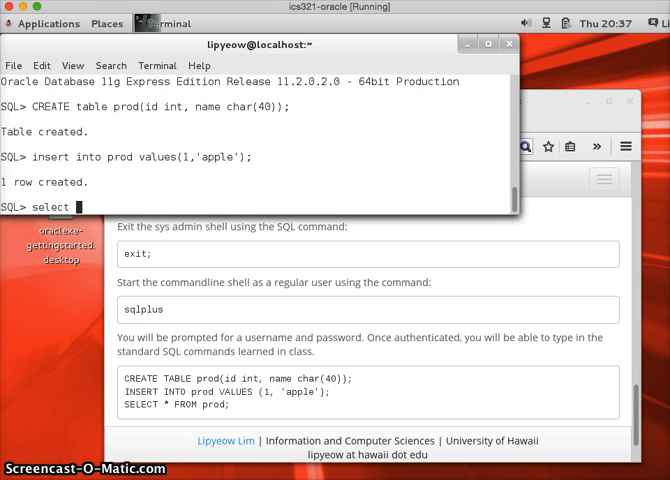
pyautogui.write('* from prod')
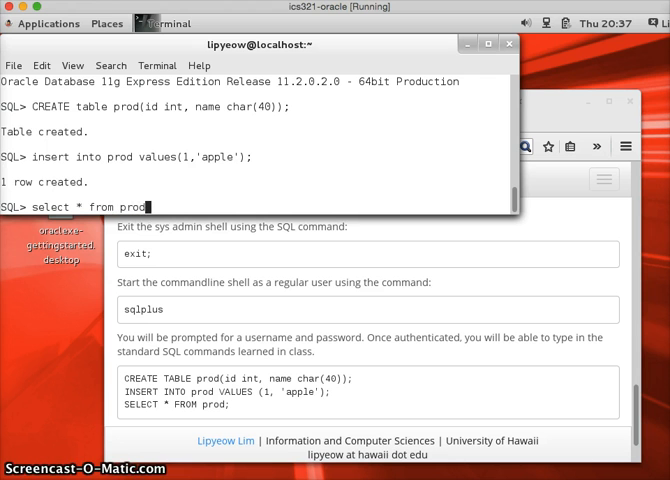
pyautogui.press('Return')
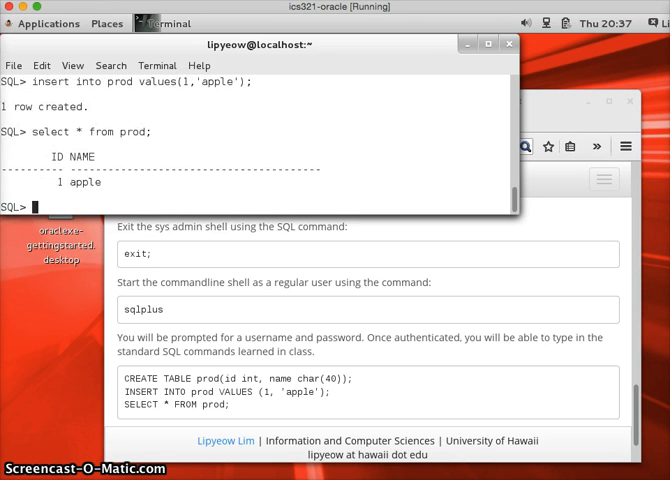
# Run 'exit;' to leave lipyeow's SQL*Plus session for the shell prompt
pyautogui.write('e')
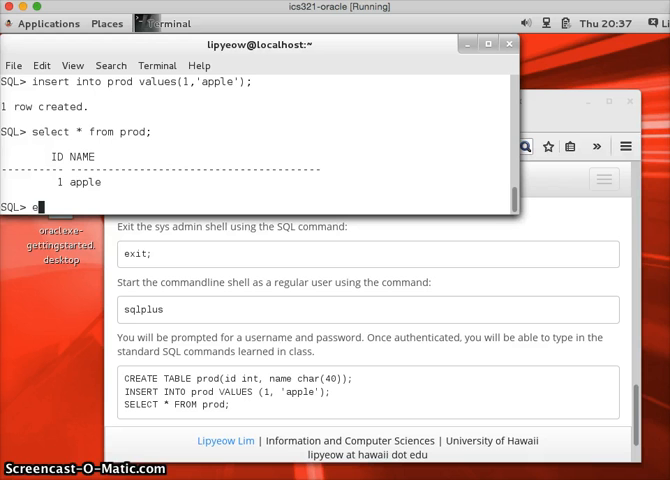
pyautogui.write('xit;')
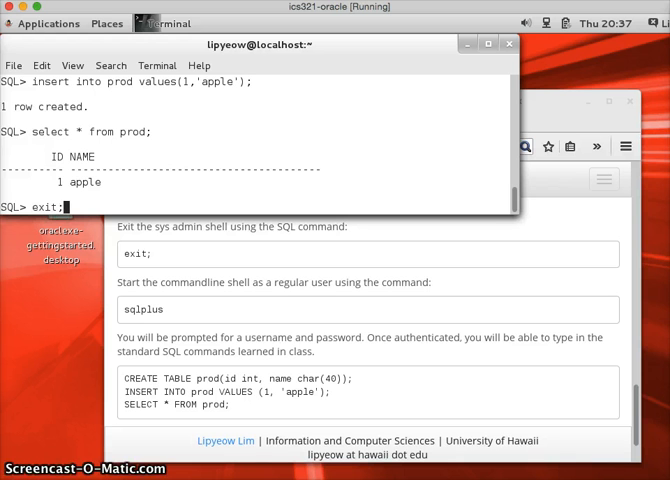
pyautogui.press('Return')
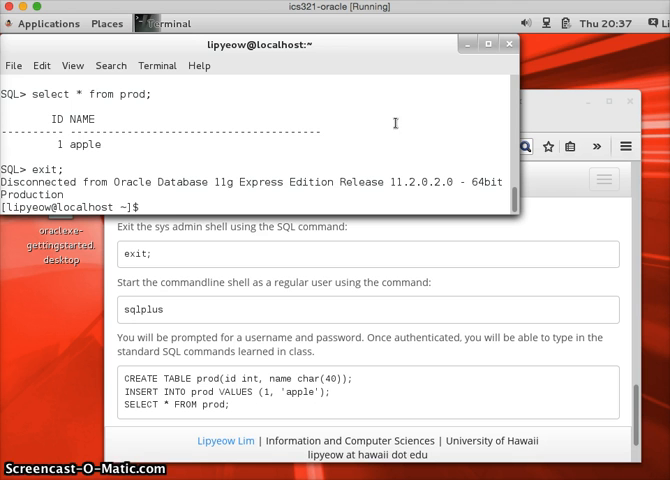
pyautogui.moveTo(372, 83)
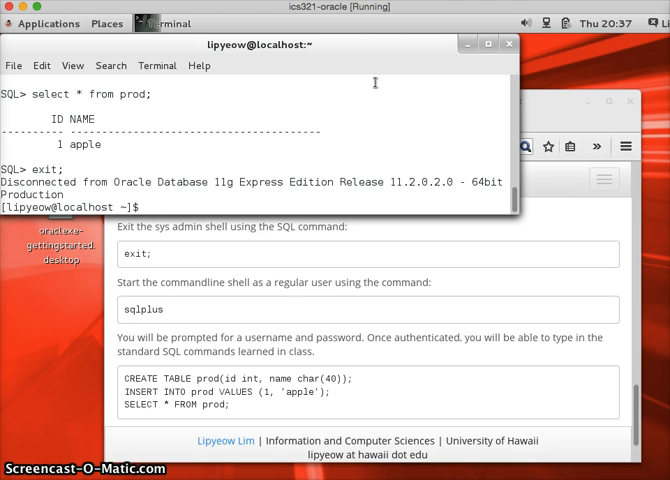